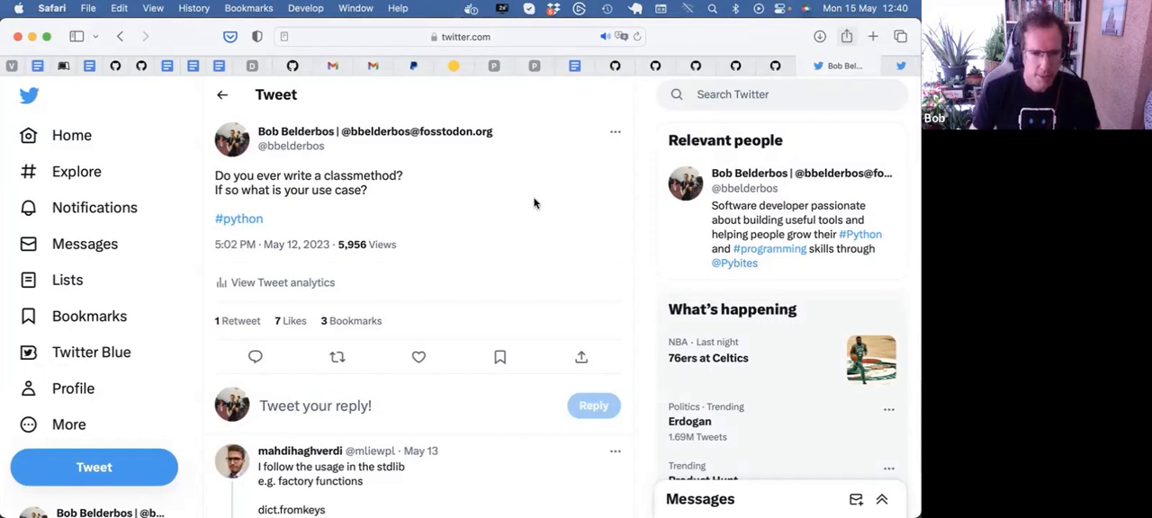
mouse_move(178, 191)
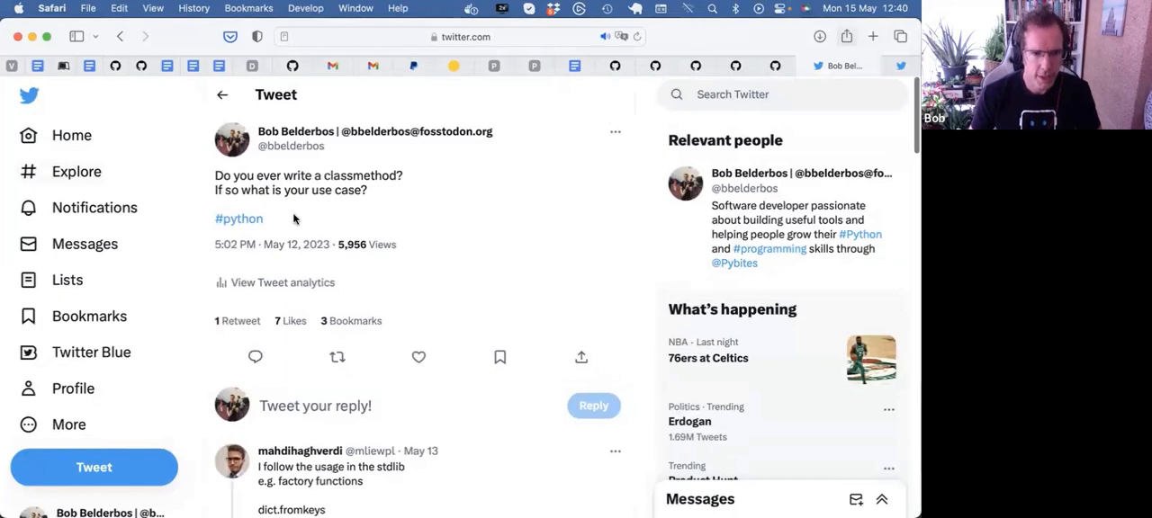
- Import dataclass and define a Person dataclass with fields name: str and age: int
scroll(down, 3)
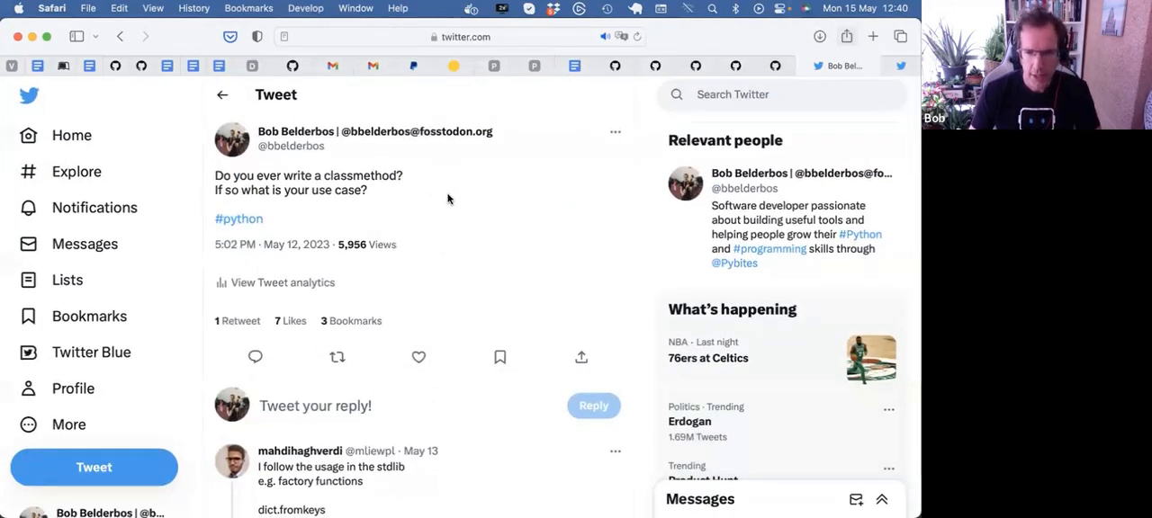
scroll(down, 3)
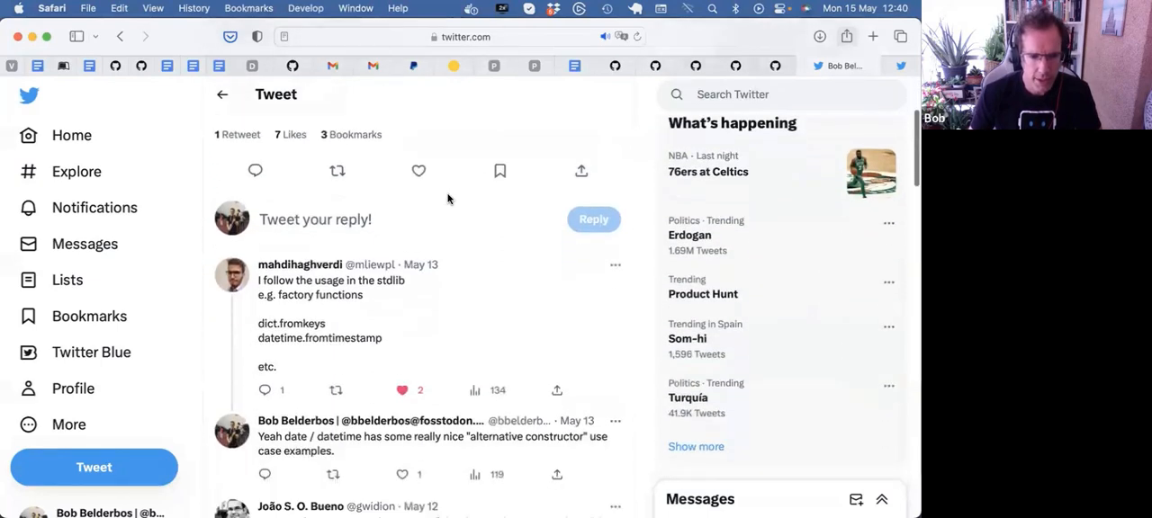
scroll(down, 3)
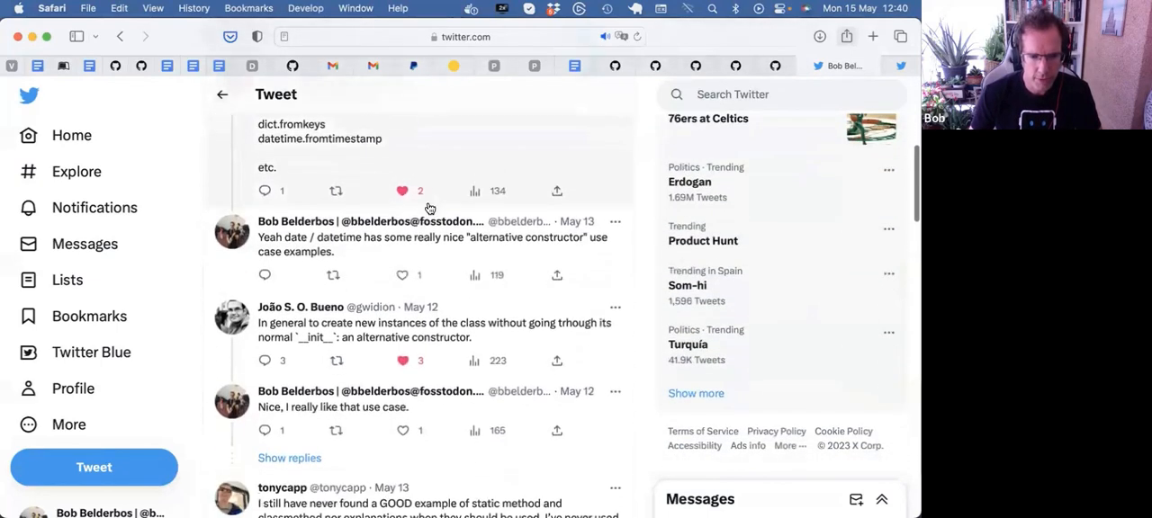
scroll(down, 3)
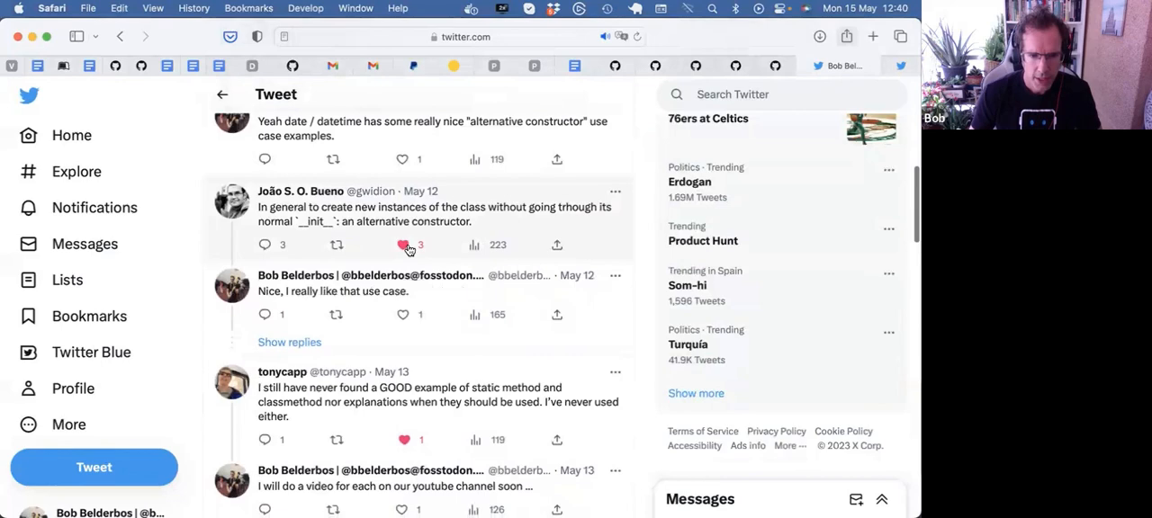
scroll(down, 3)
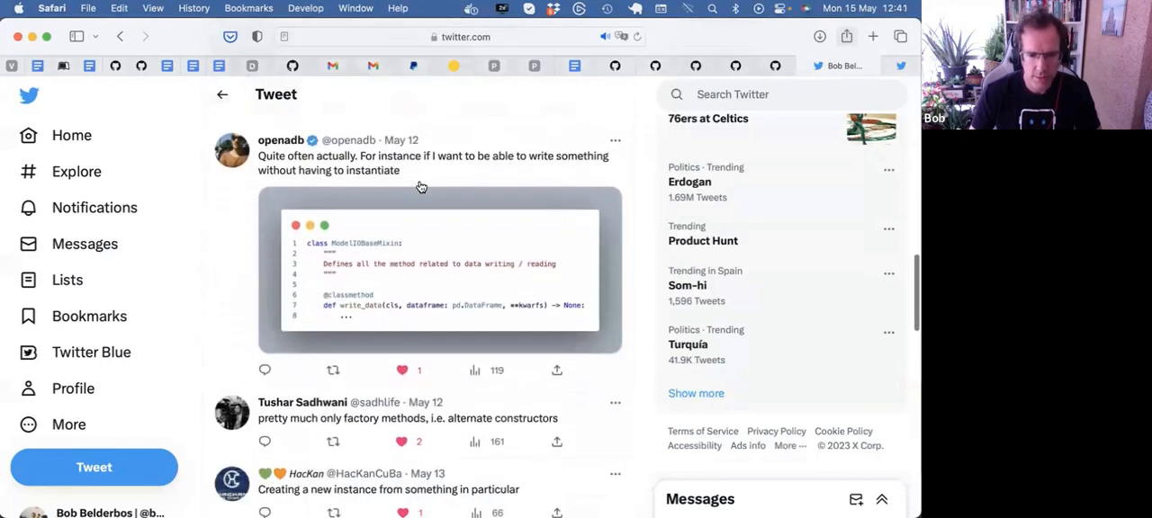
scroll(down, 3)
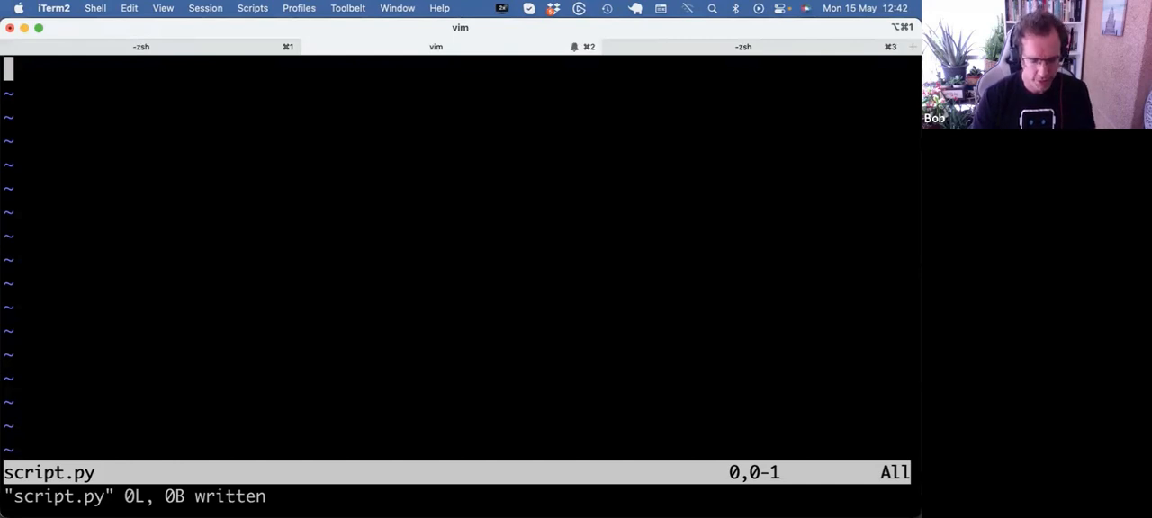
text(from dated)
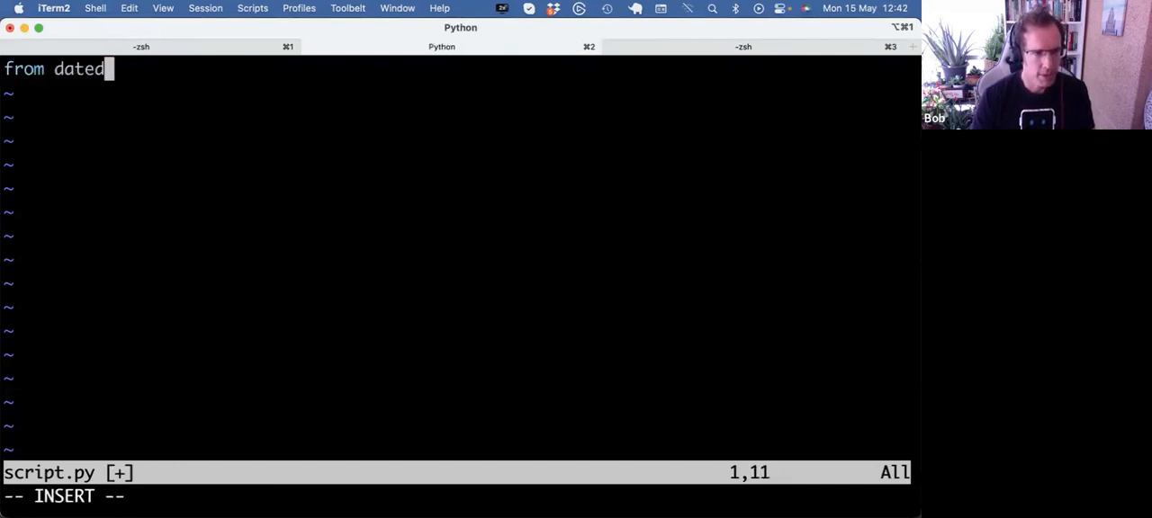
text(classes import data)
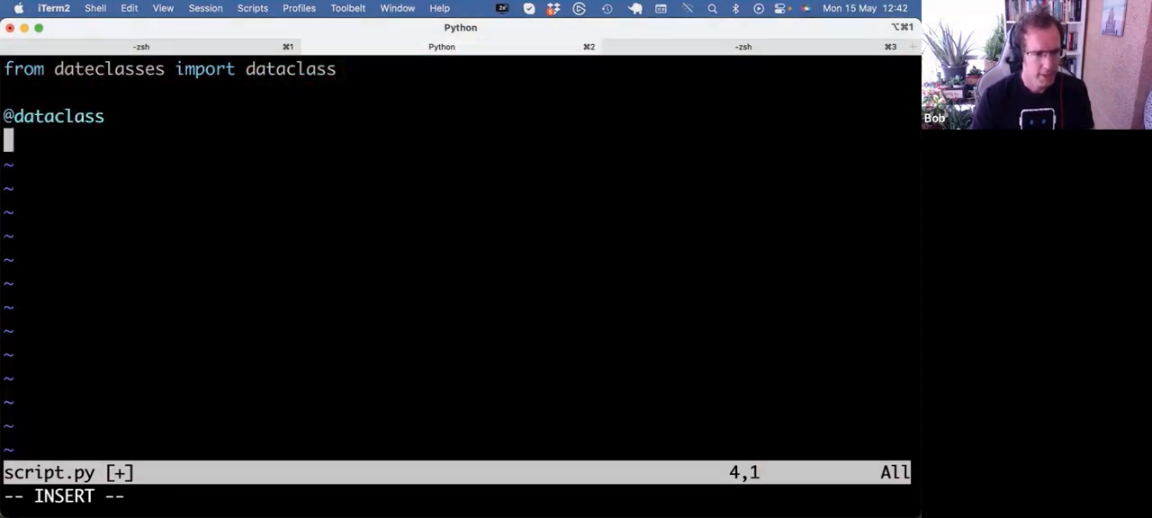
text(class Person:)
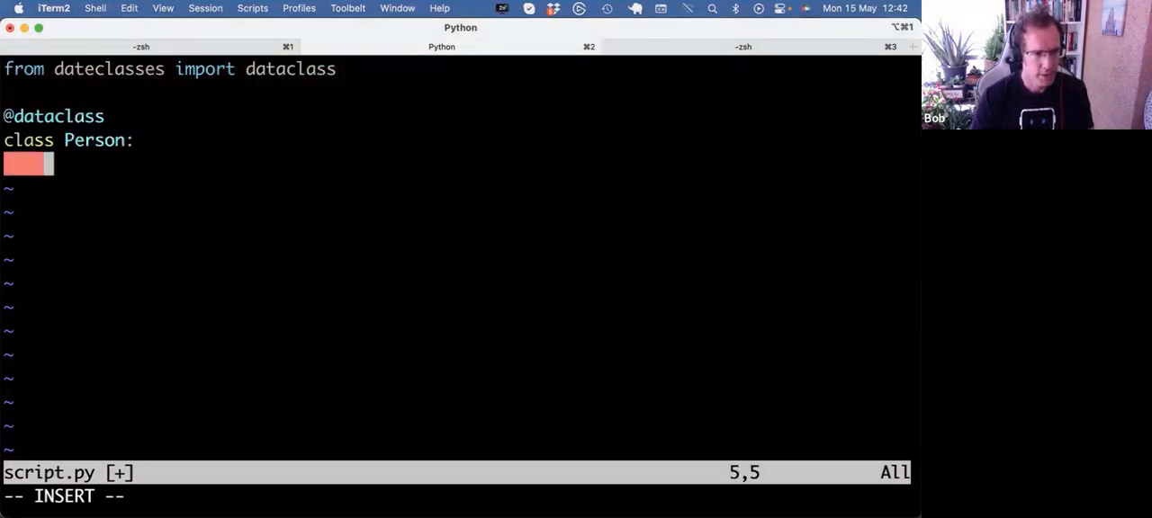
text(naem:)
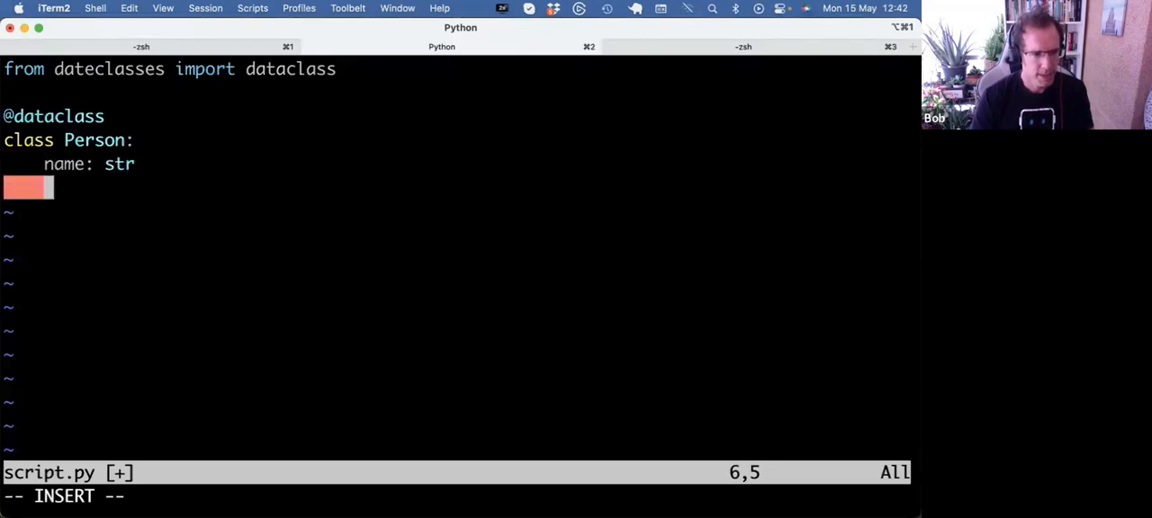
text(age: i)
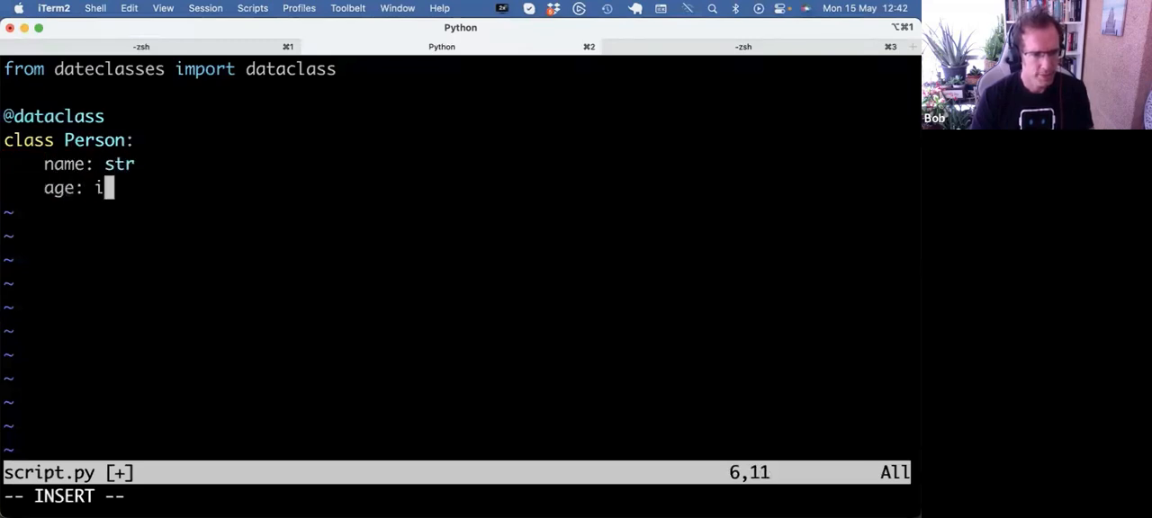
text(nt)
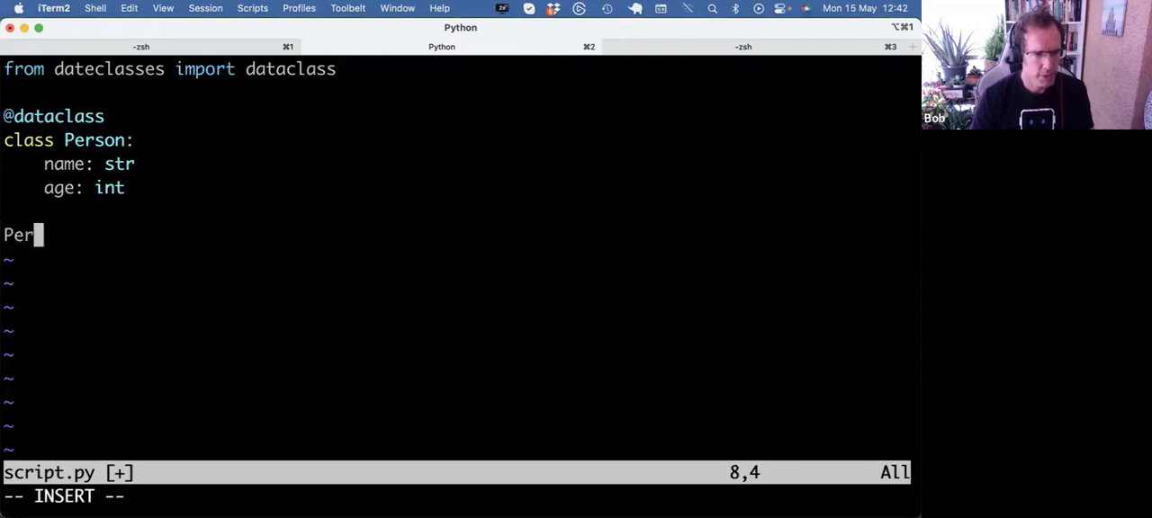
- Create person = Person("tim", 37) and add print(person) on the next line
text(son()
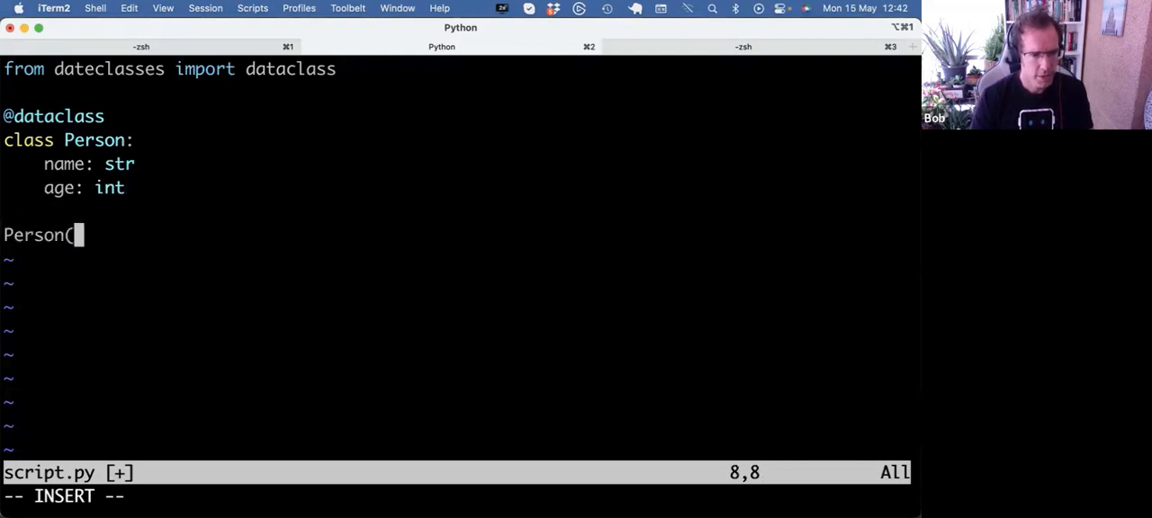
text(")
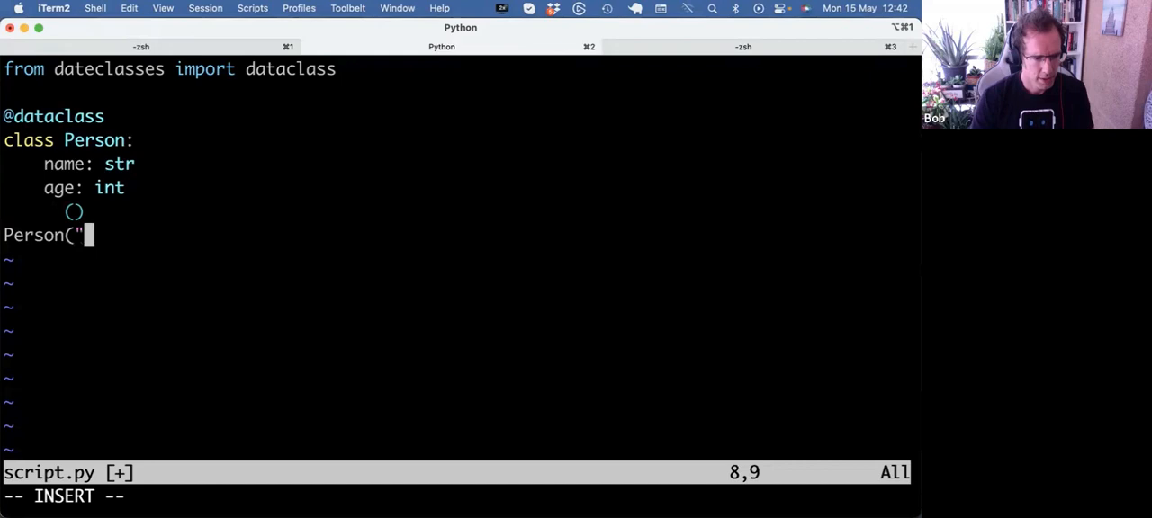
text(tim",)
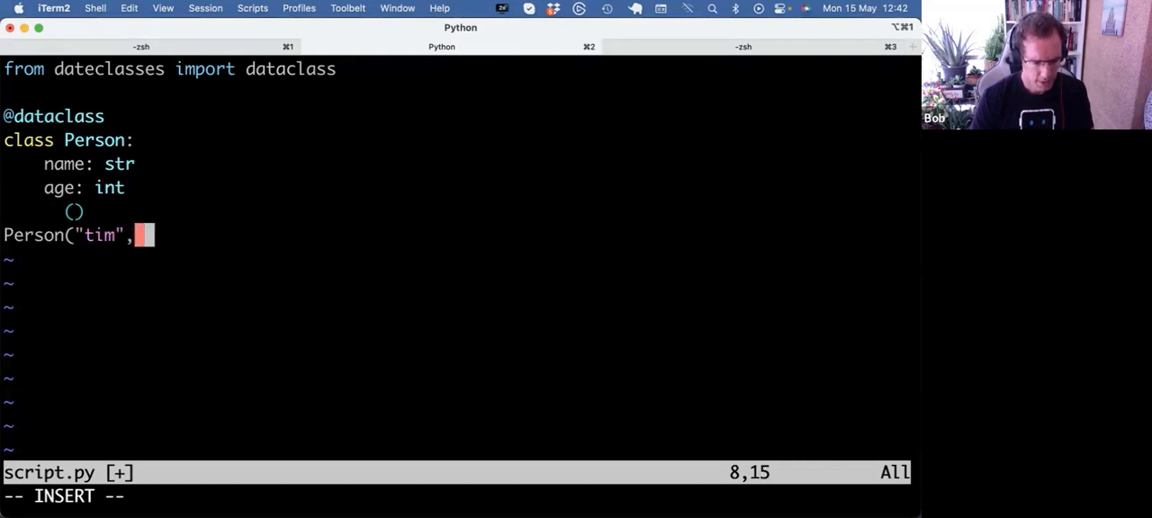
text(37)
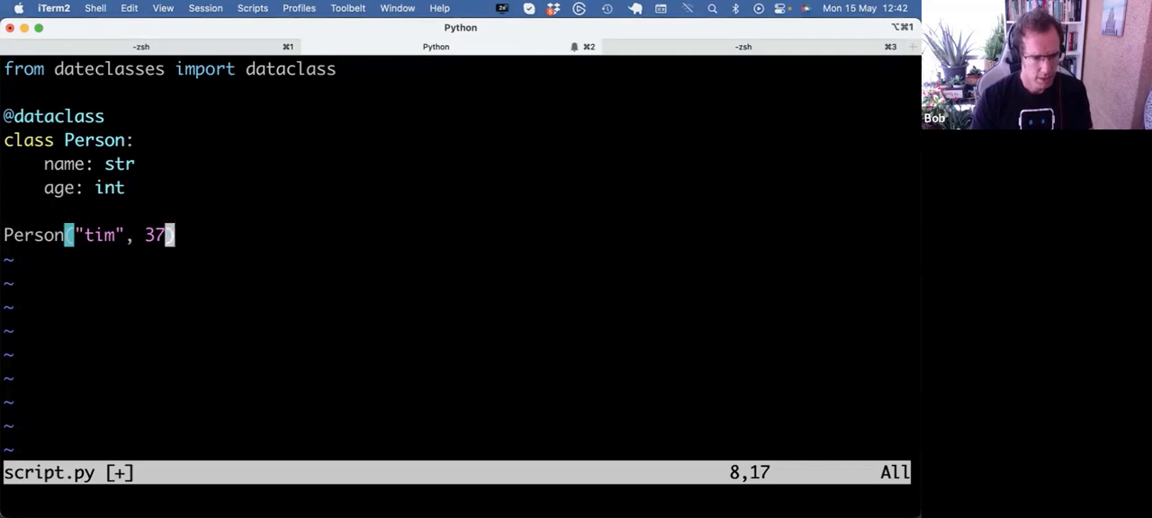
text(person =)
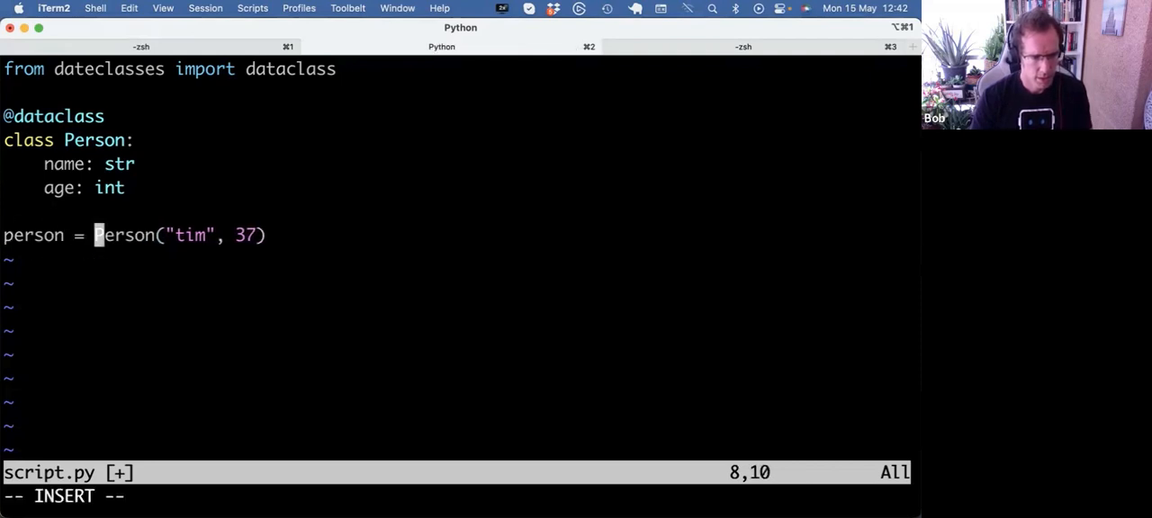
key(Enter)
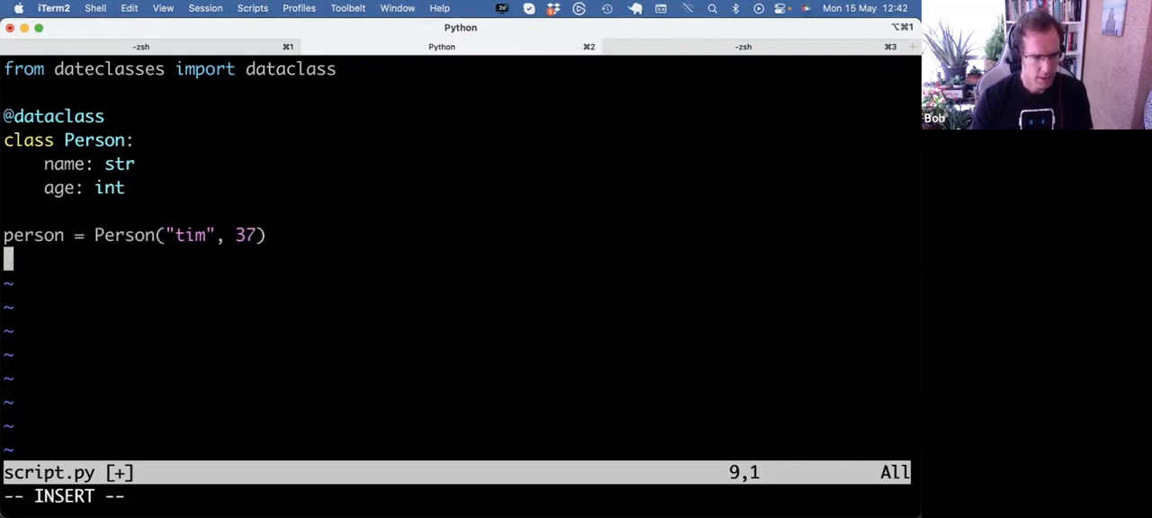
text(print(person))
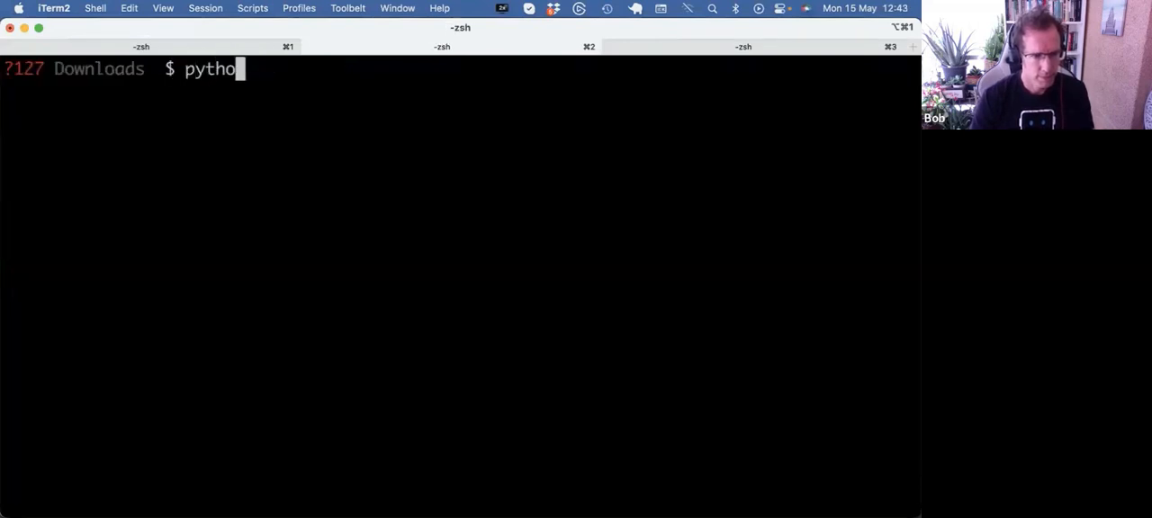
- Run python3 script.py at the zsh prompt to print the tim Person
text(n3 script.p)
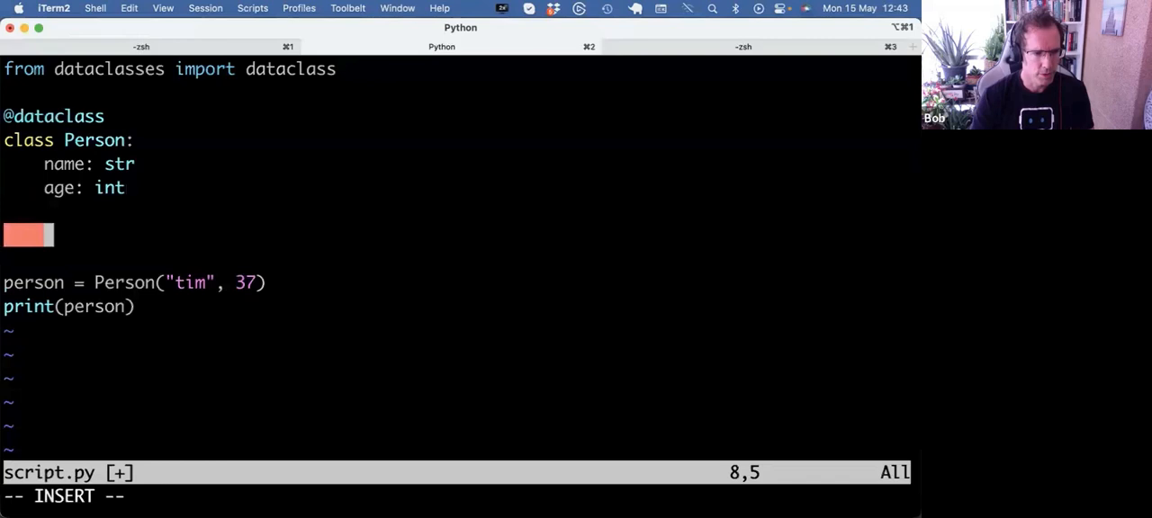
text(@classmethod)
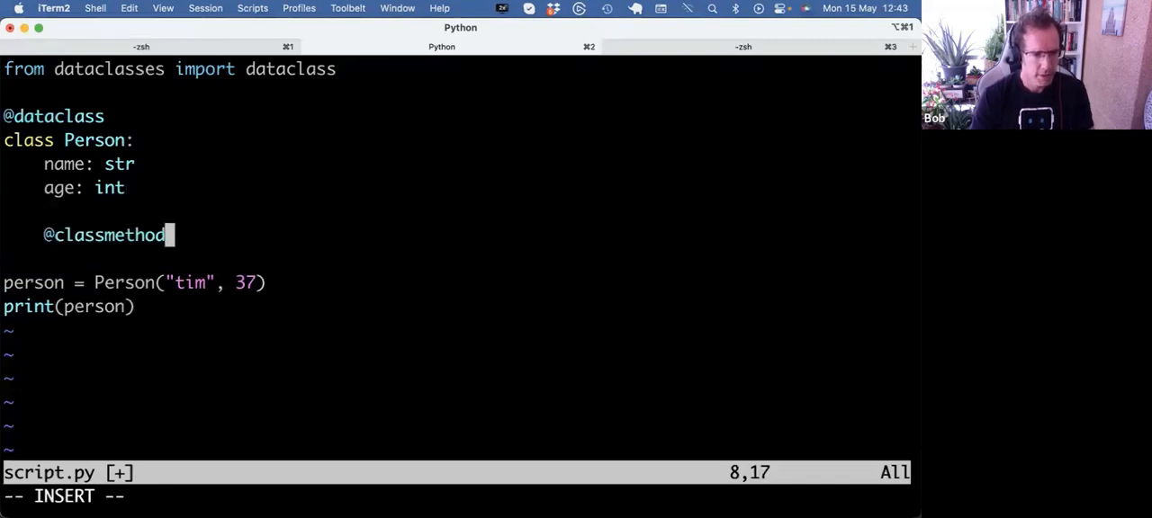
text(def from_bi)
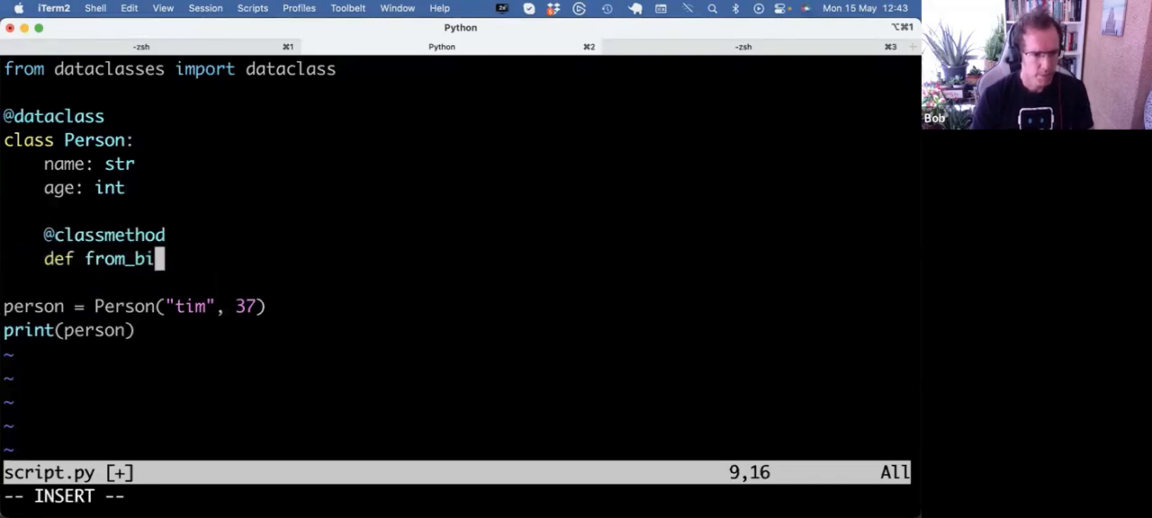
text(rthyear()
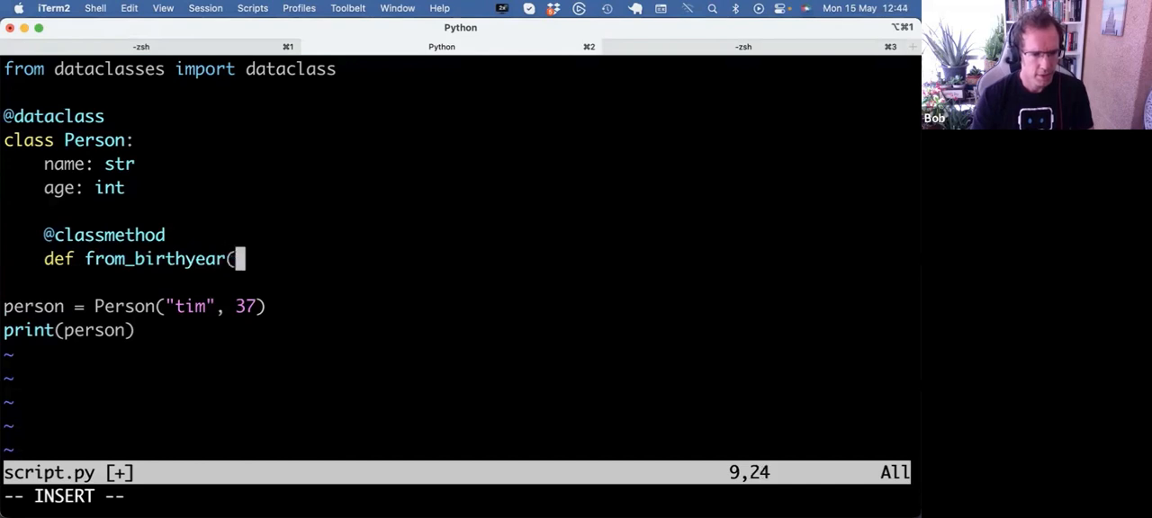
text(cls)
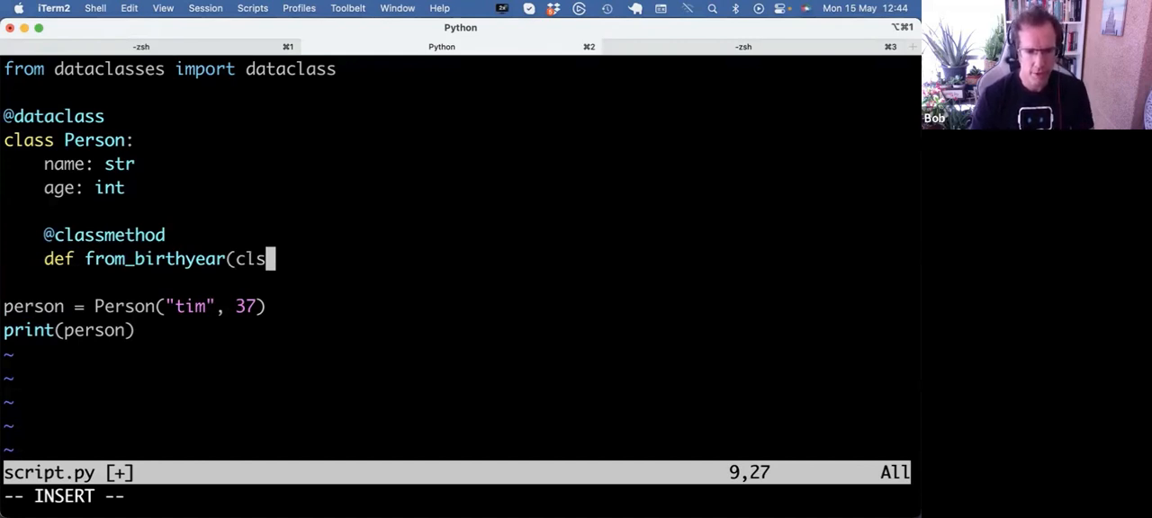
key(backspace)
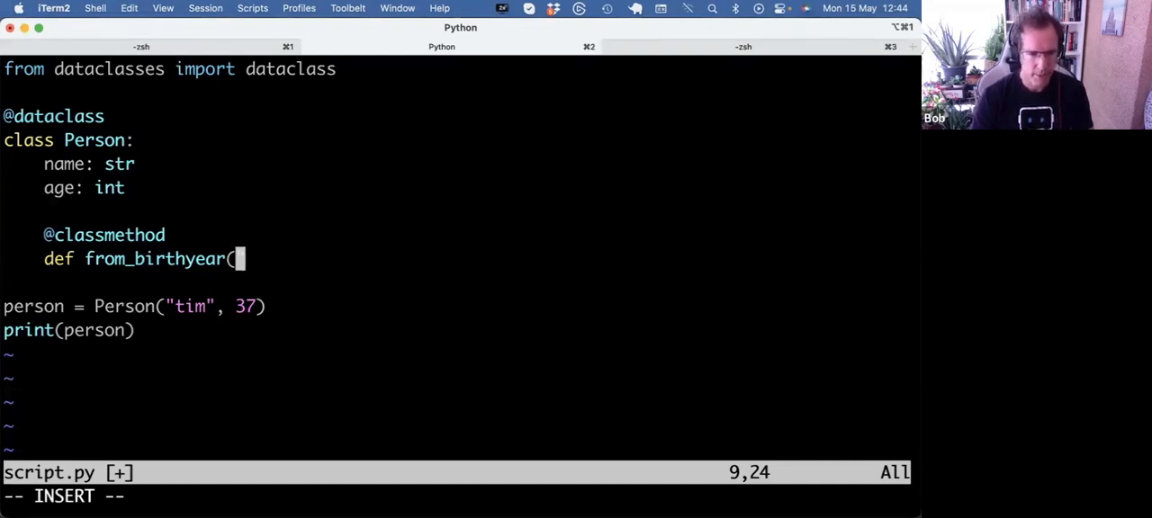
text(cls)
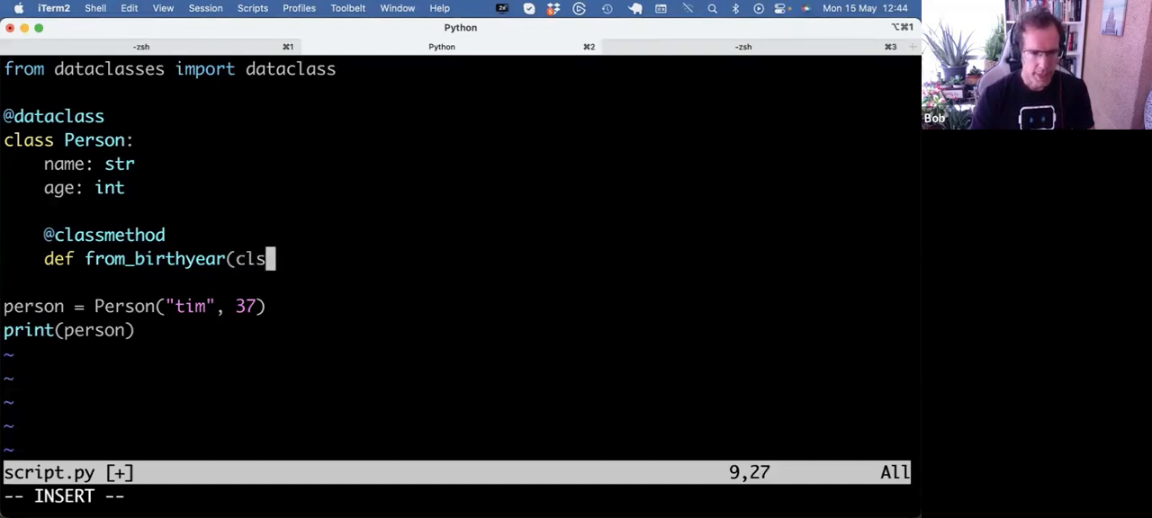
text(, birt)
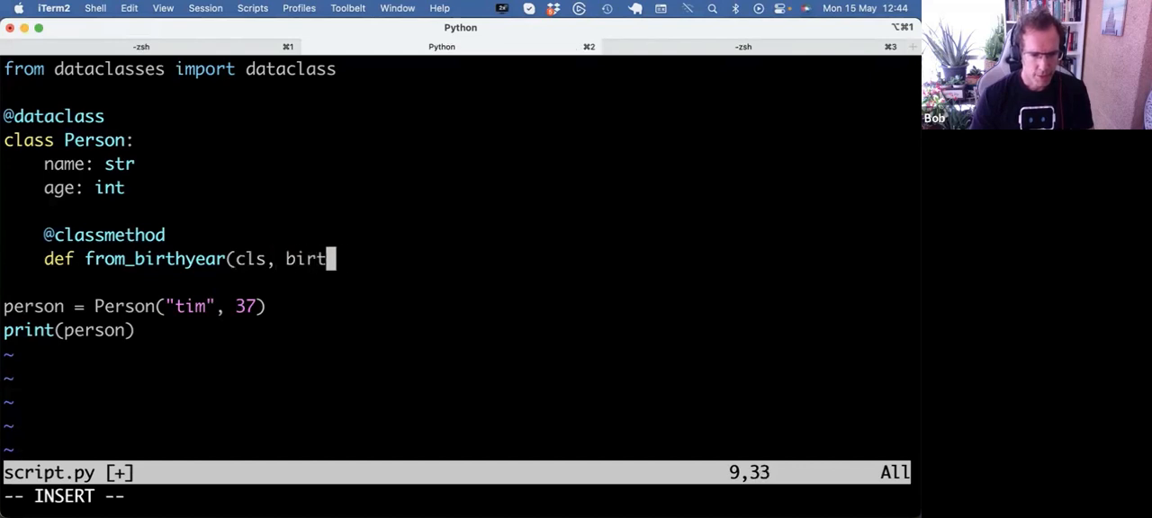
text(h_year):)
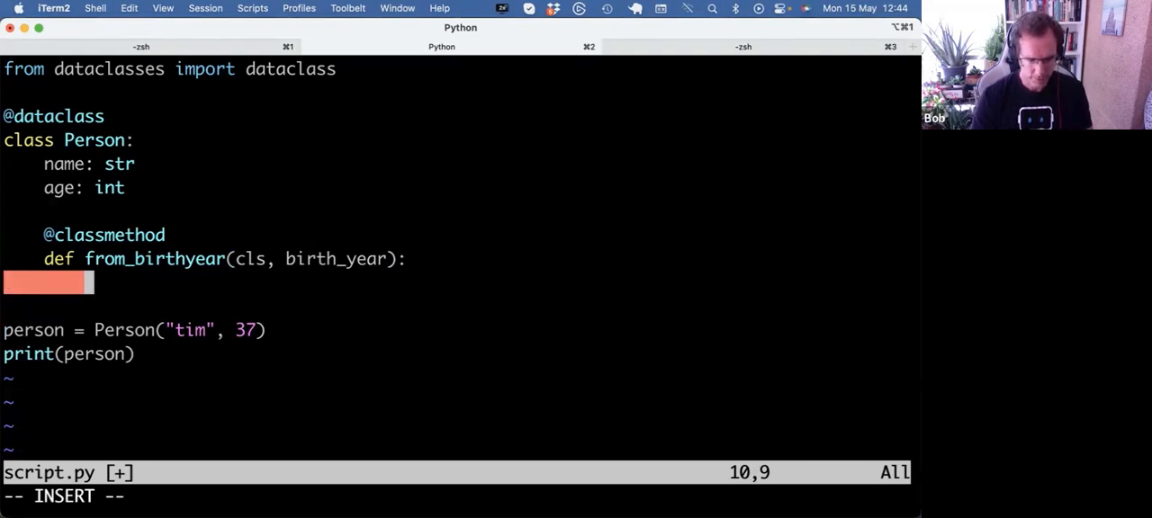
- Import date from datetime and compute age = date.now().year - birth_year
text(age = da)
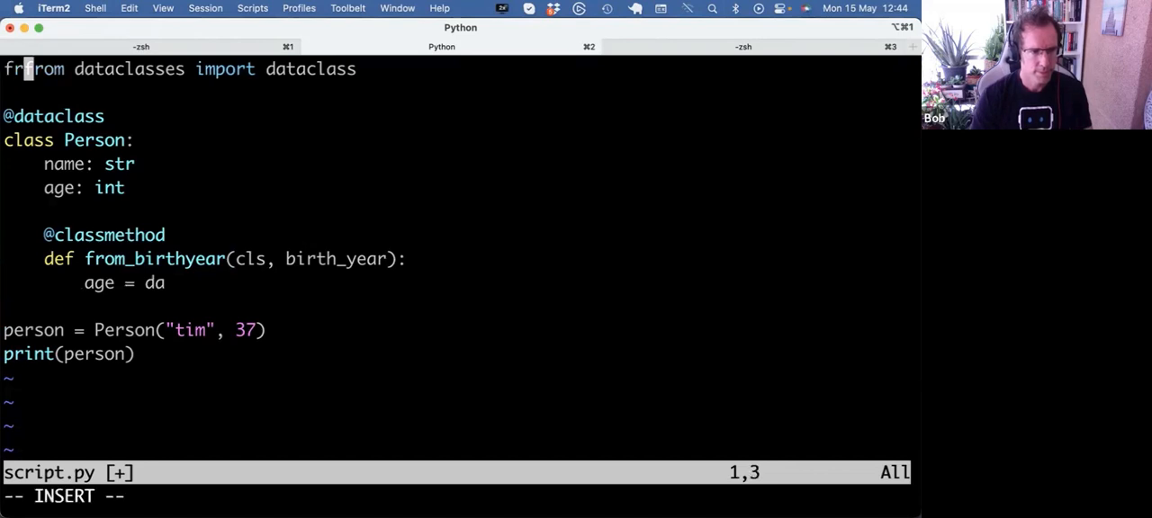
text(from datetime import da)
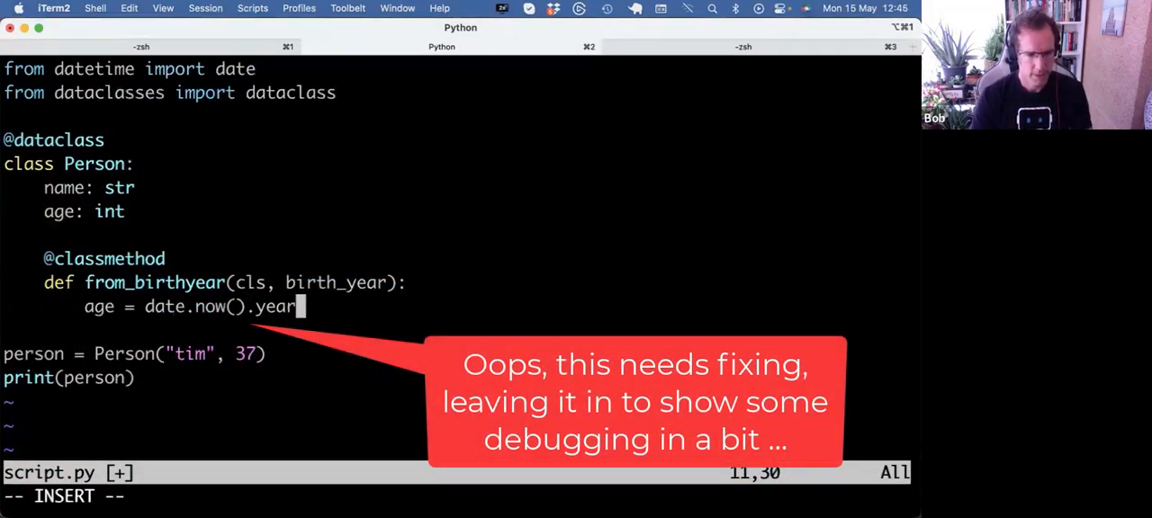
text(-)
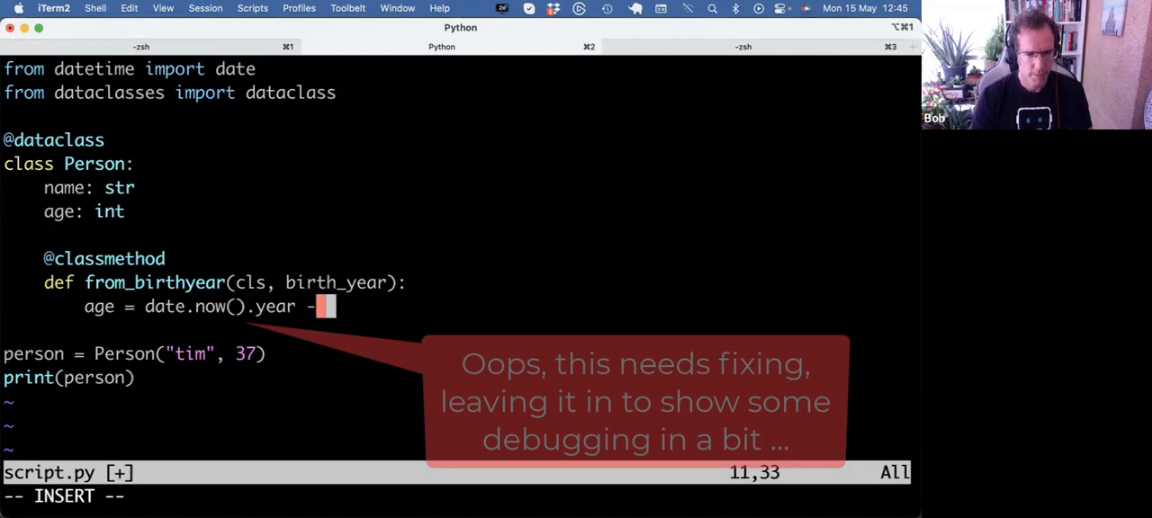
text(bi)
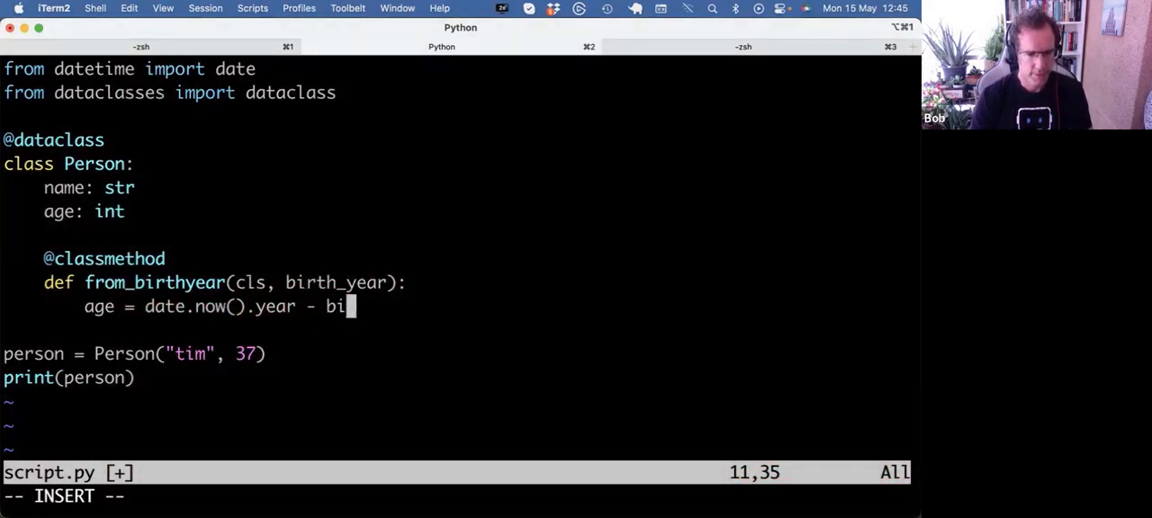
text(rt)
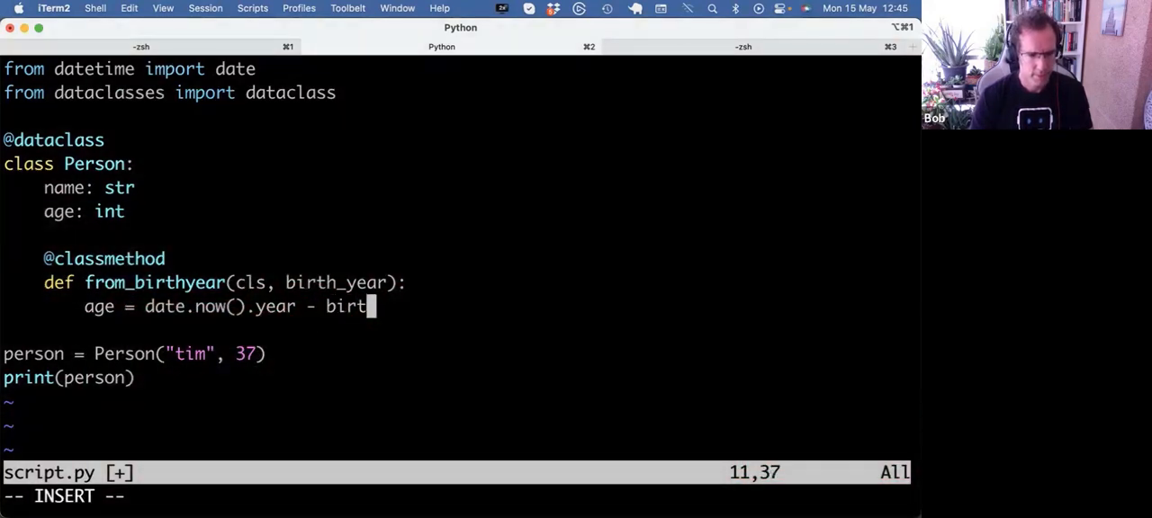
text(h_year)
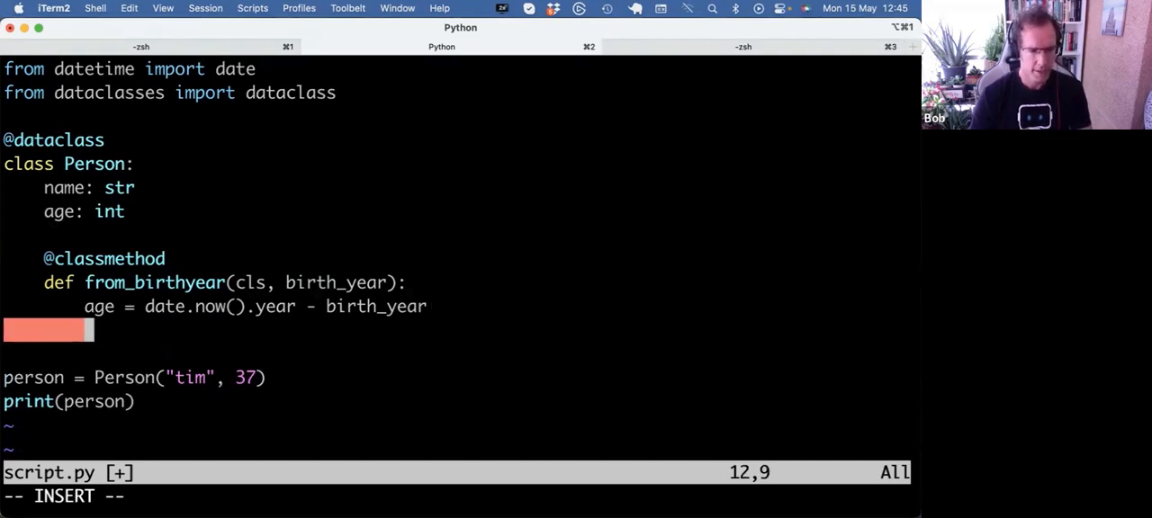
- Return cls(name, age), then add person2 = Person.from_birth_year("sarah", 1999) and print(person2)
text(return cls(name, age)
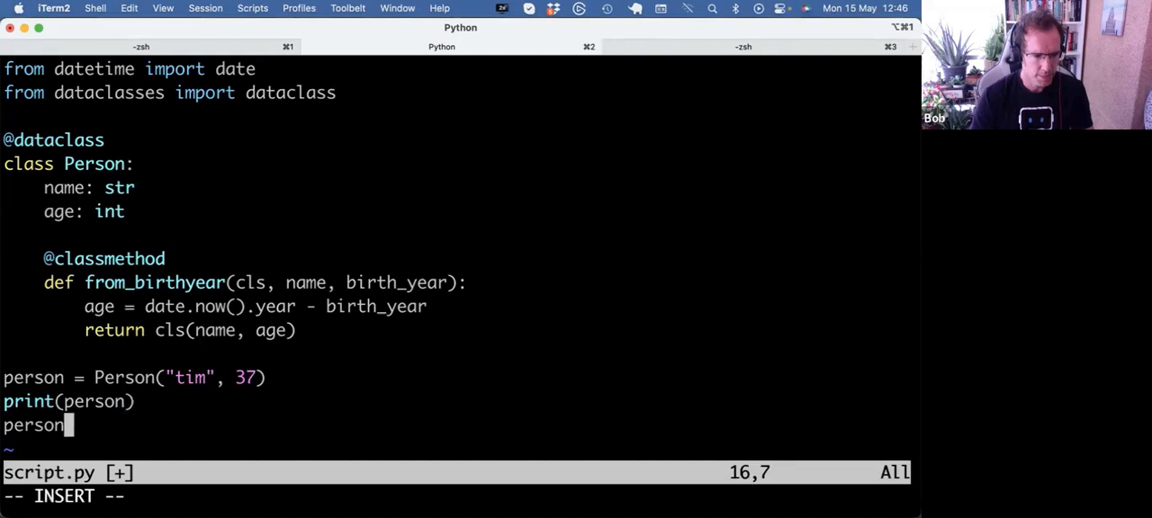
text(2 = Pes)
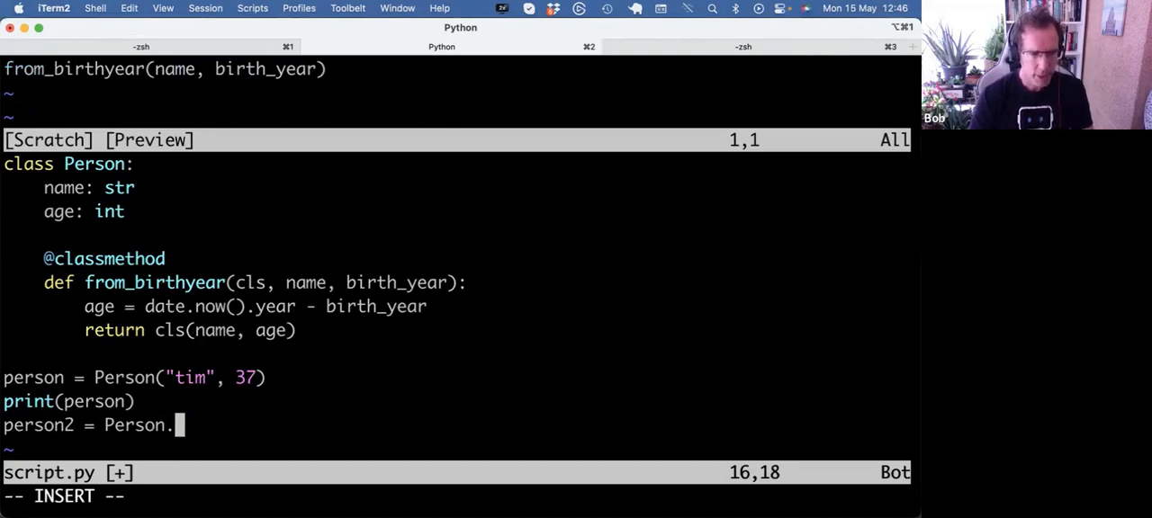
text(fr)
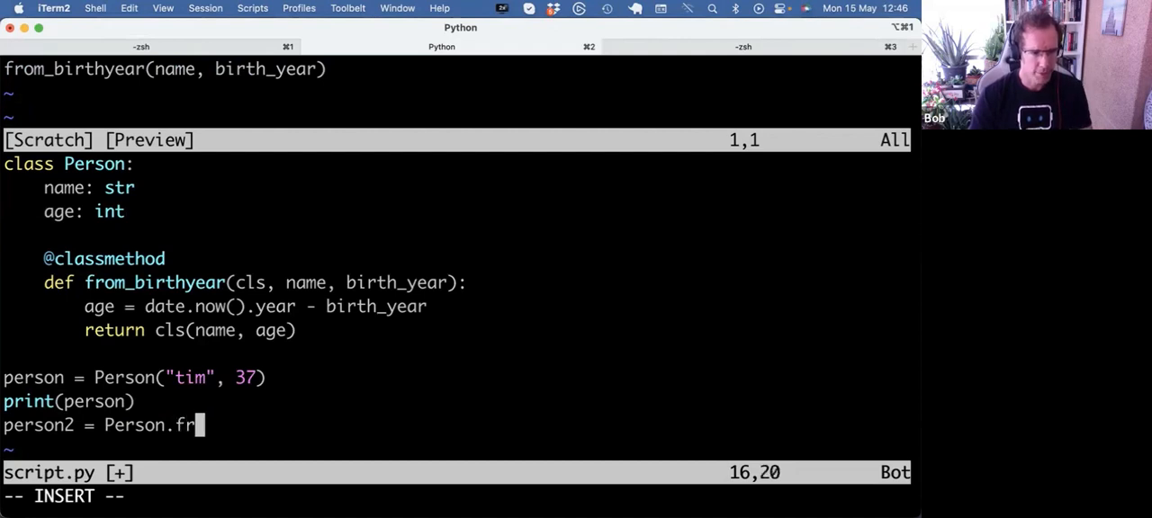
text(om_birth)
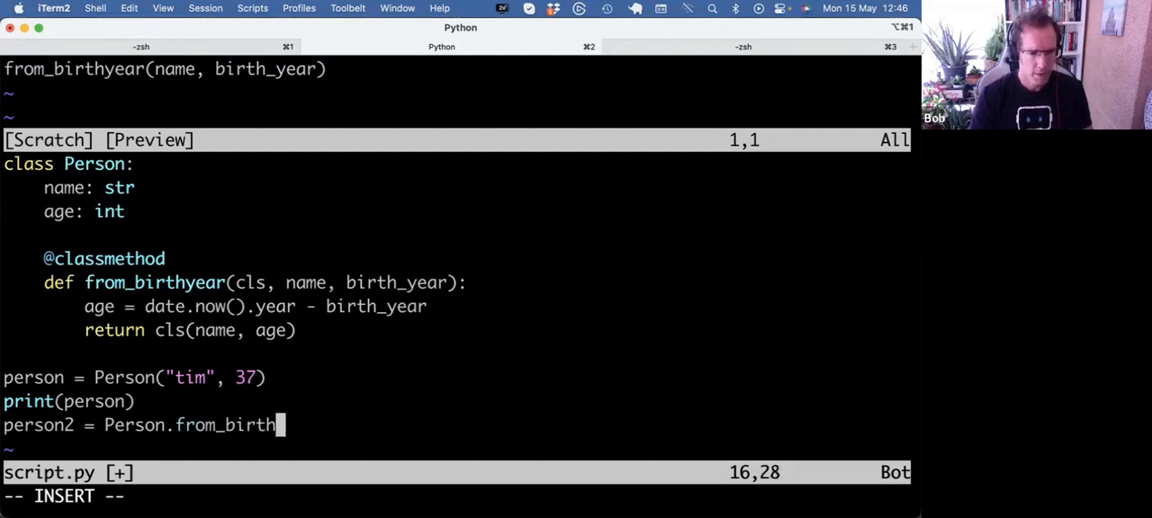
text(year)
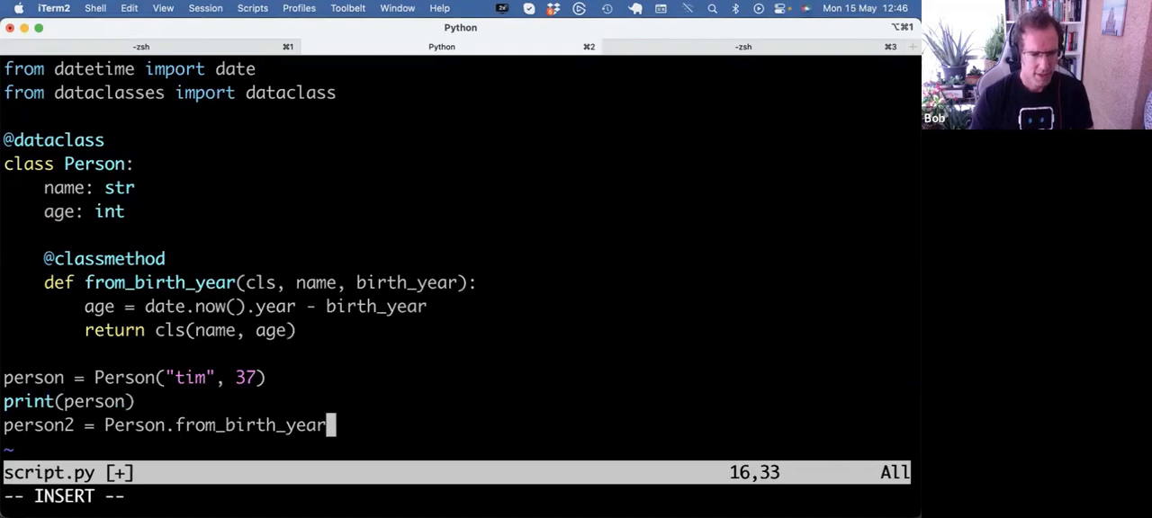
text(()
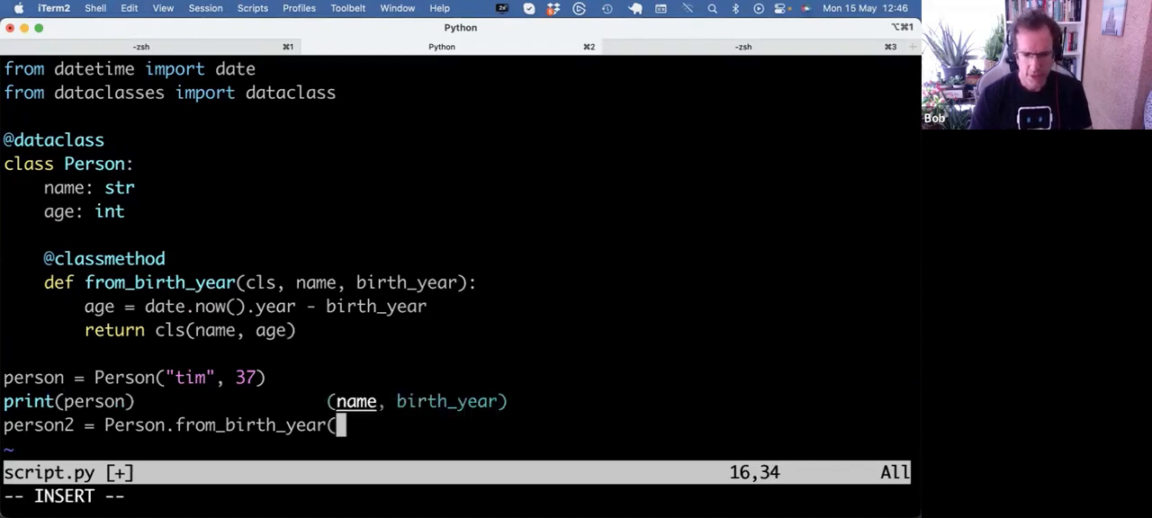
text("sar)
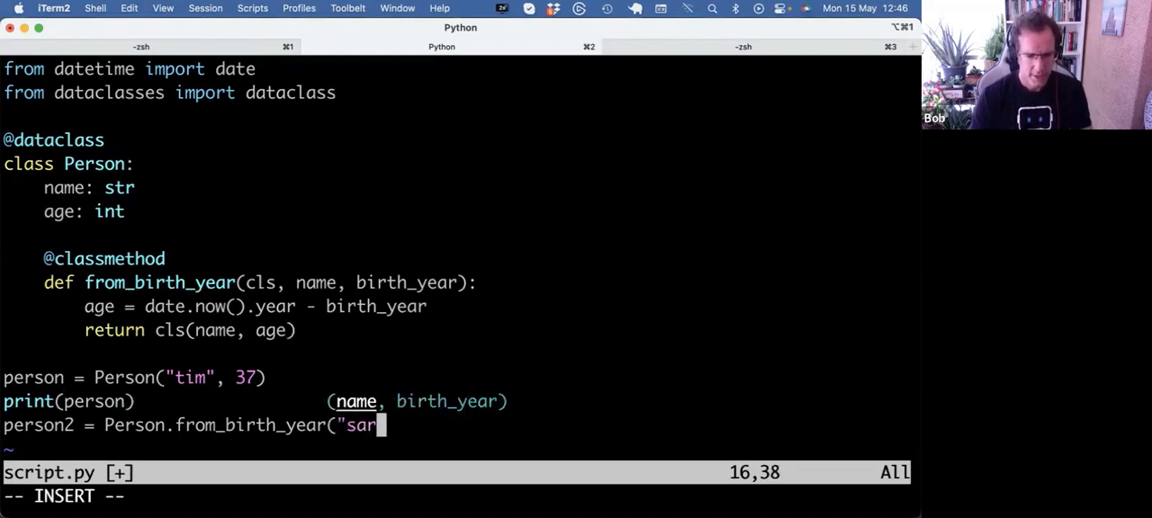
text(ah",)
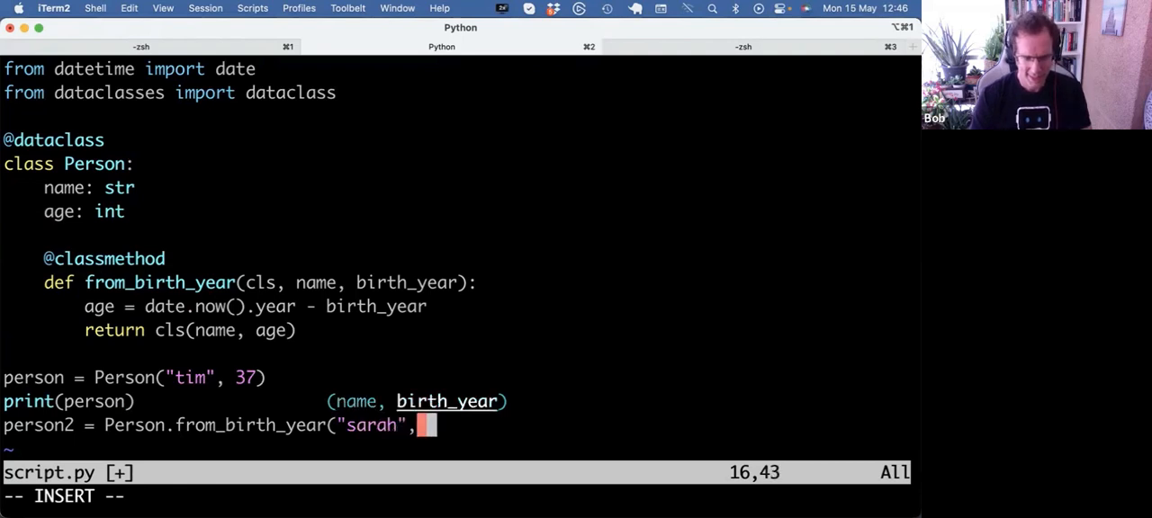
text(19)
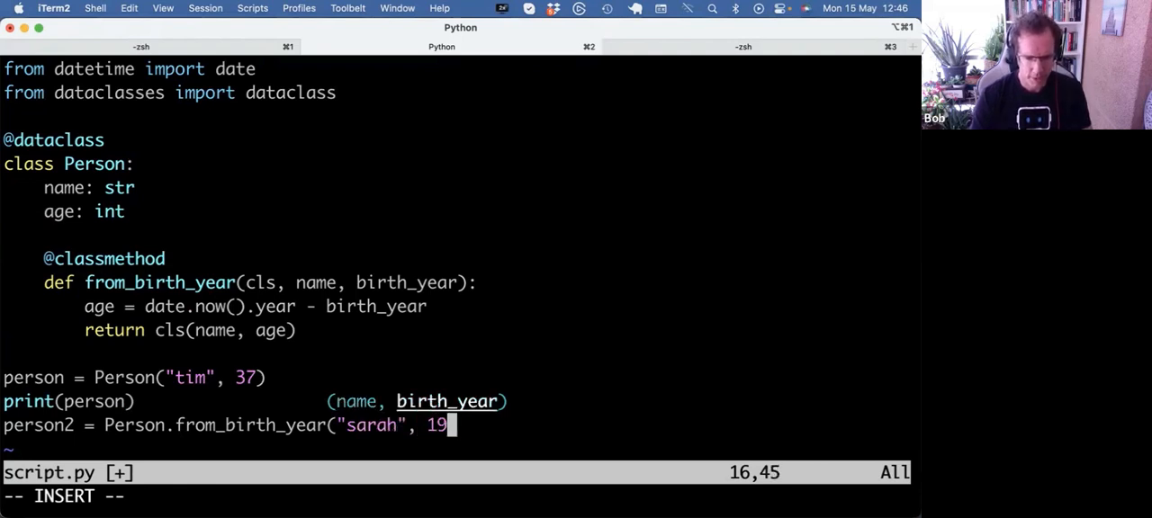
text(99)
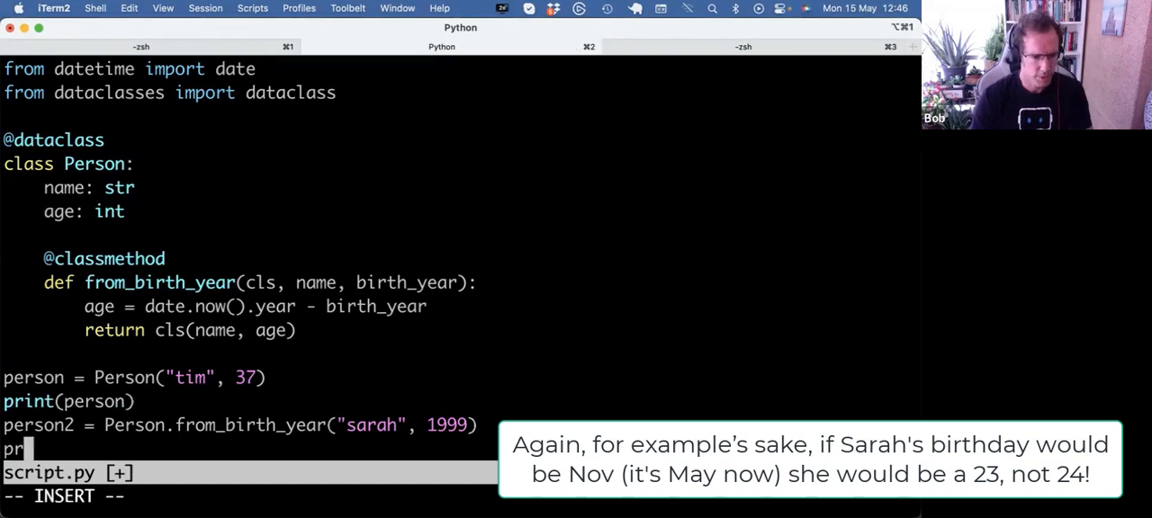
text(int(person2)
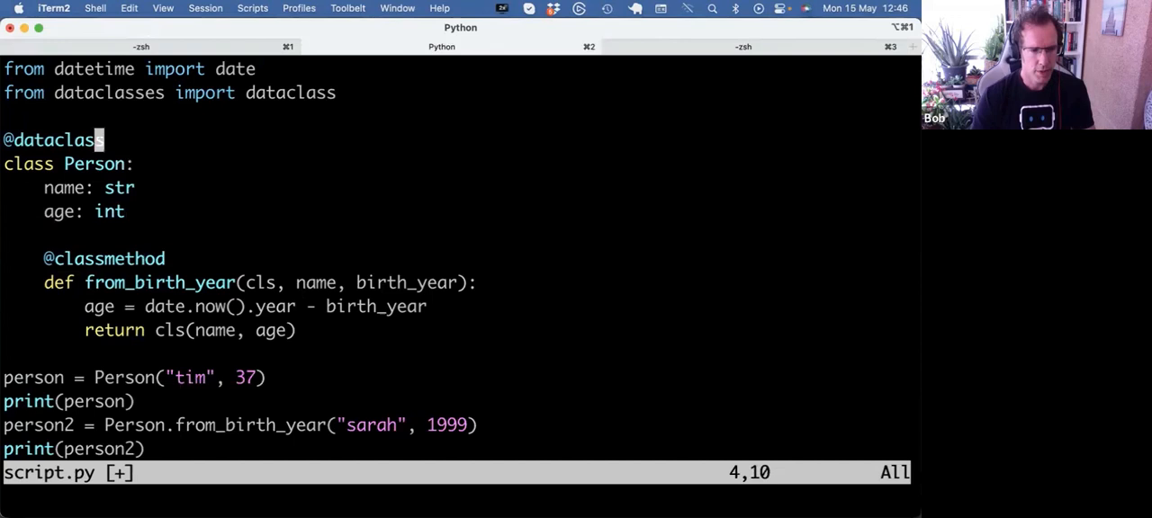
- Sketch an __init__(self, name, age) setting self.name, then select it in visual line mode
text(def __ini)
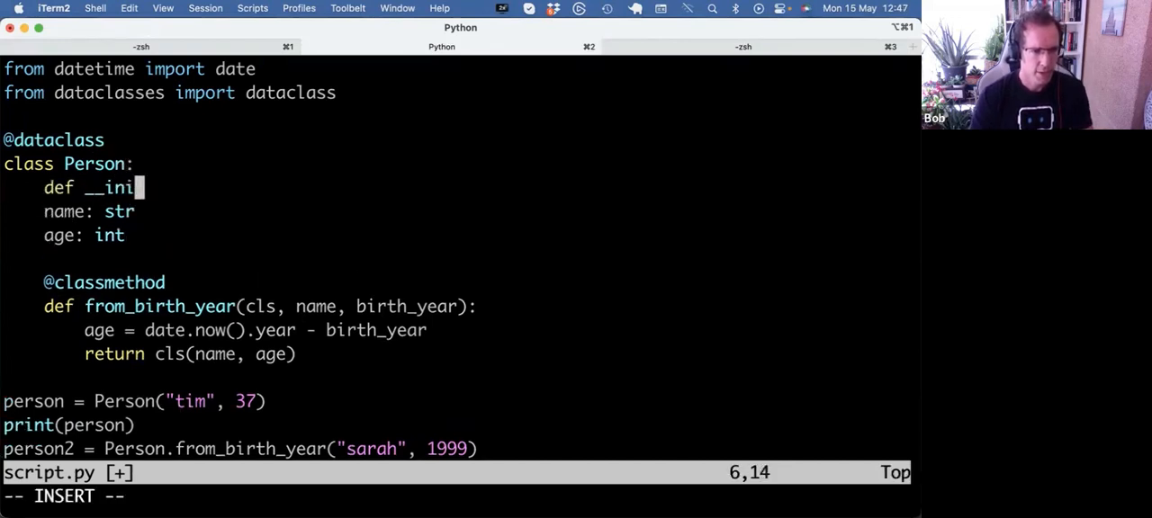
text(t__(self,)
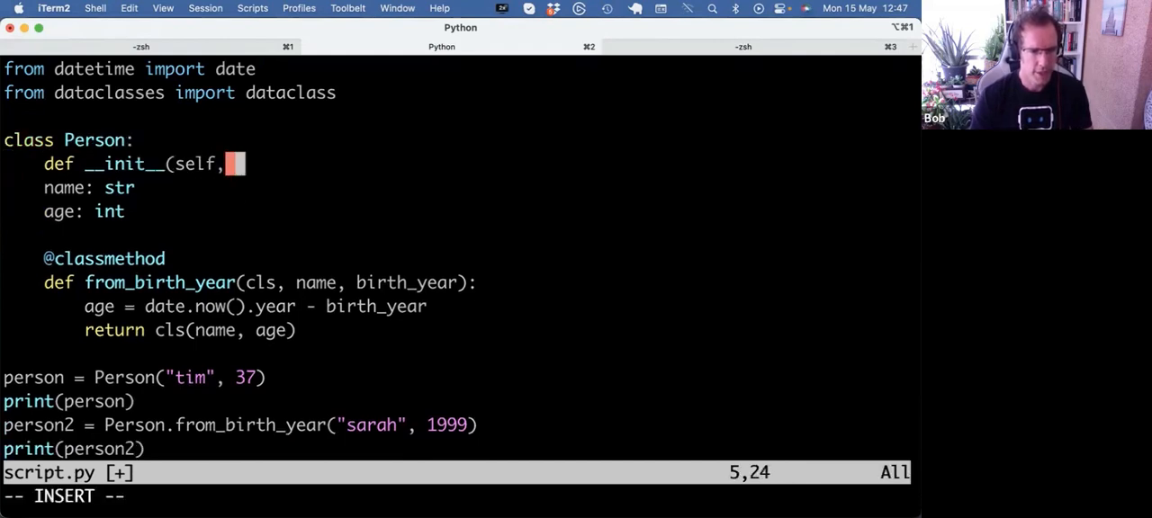
text(name, age):)
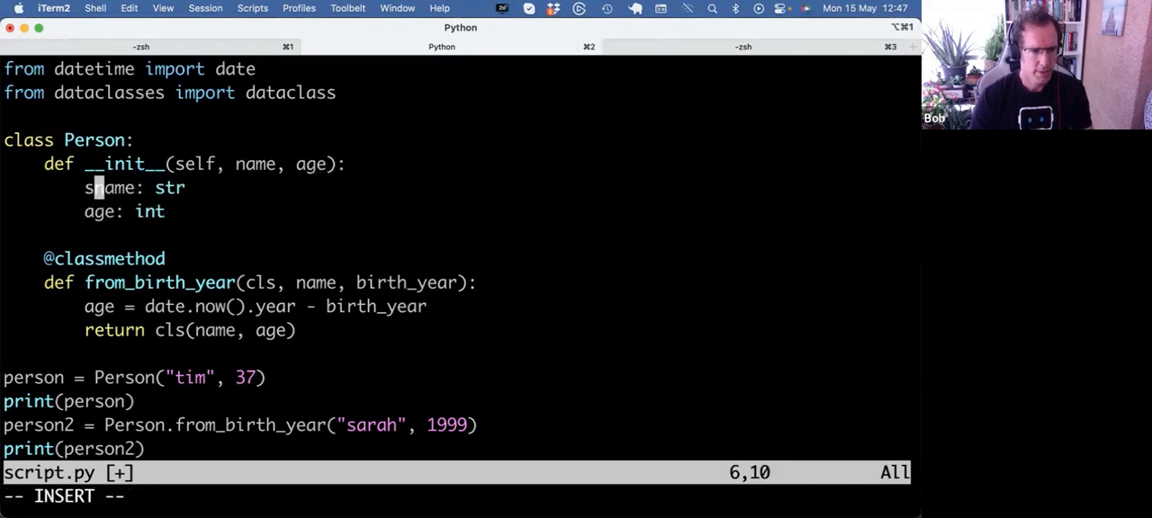
text(elf.name)
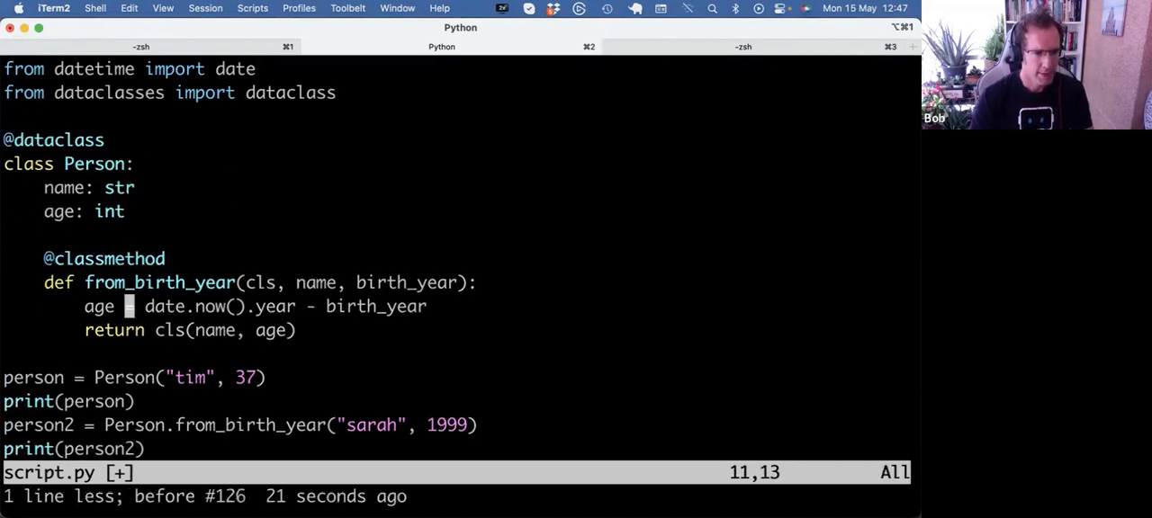
key(V)
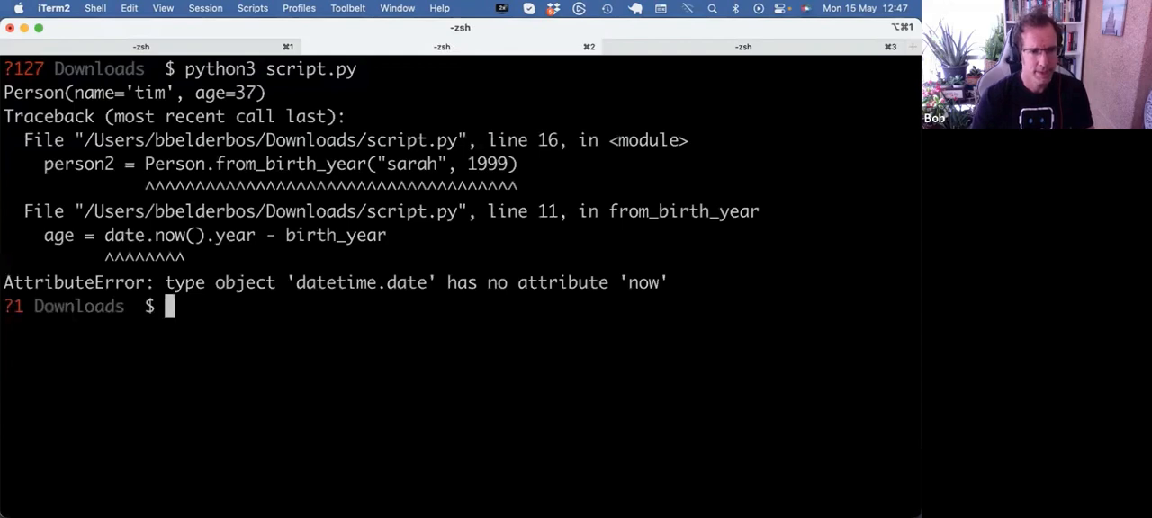
- Debug with breakpoint() in pdb, replace date.now with date.today, and rerun python3 script.py
text(f)
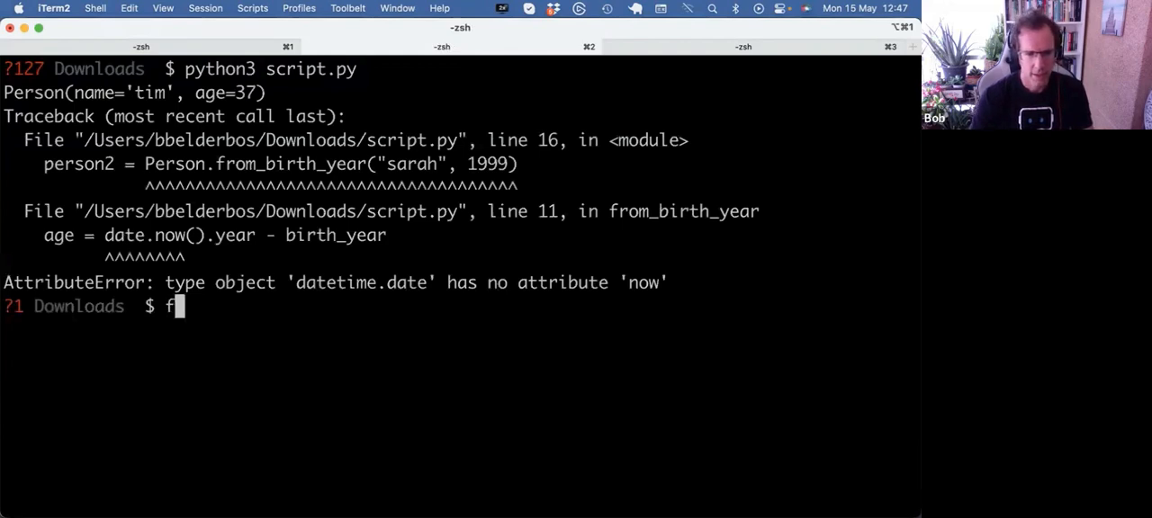
text(g)
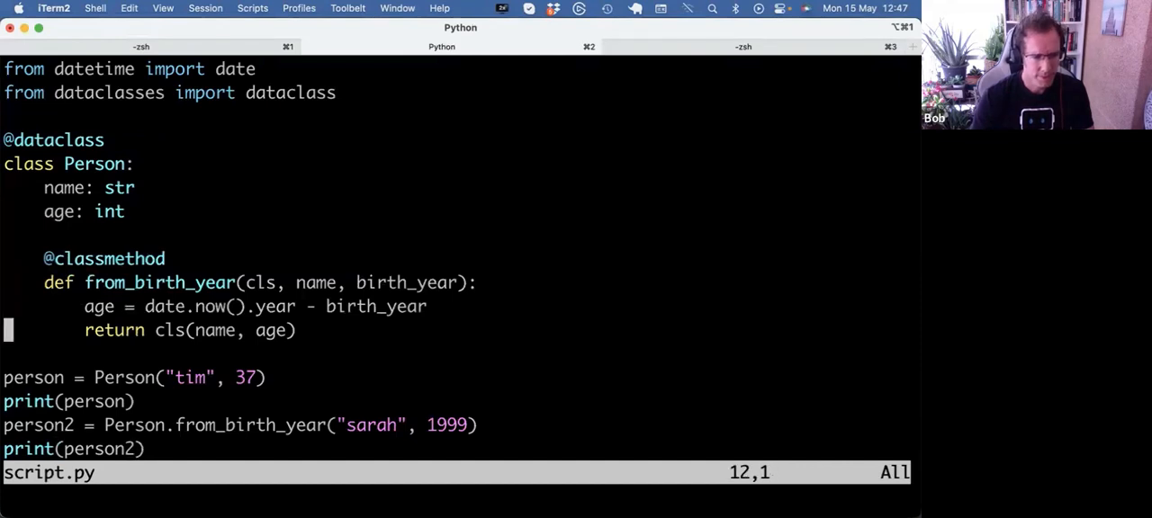
text(breakpoint())
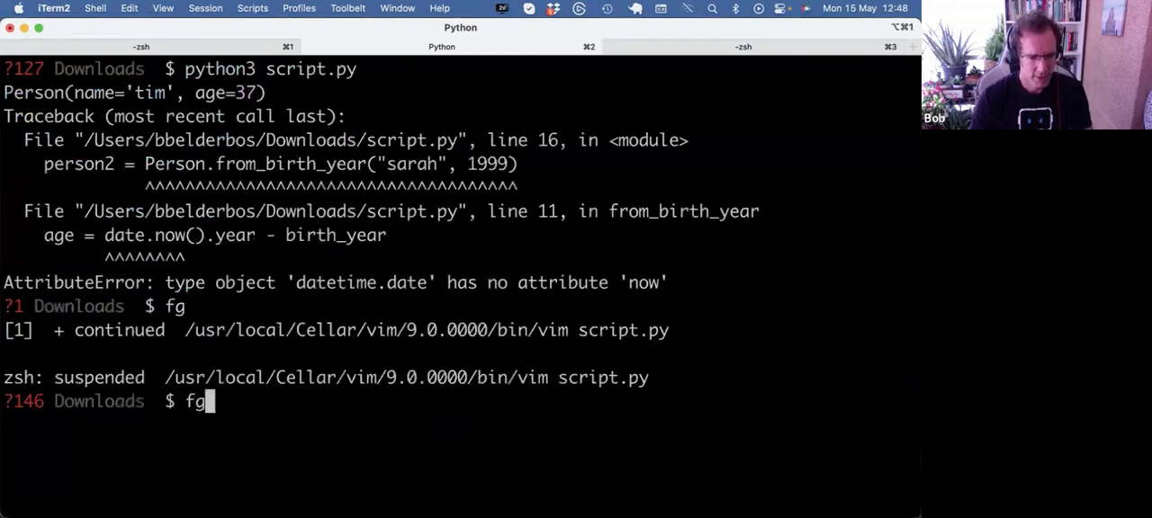
text(python3 script.py)
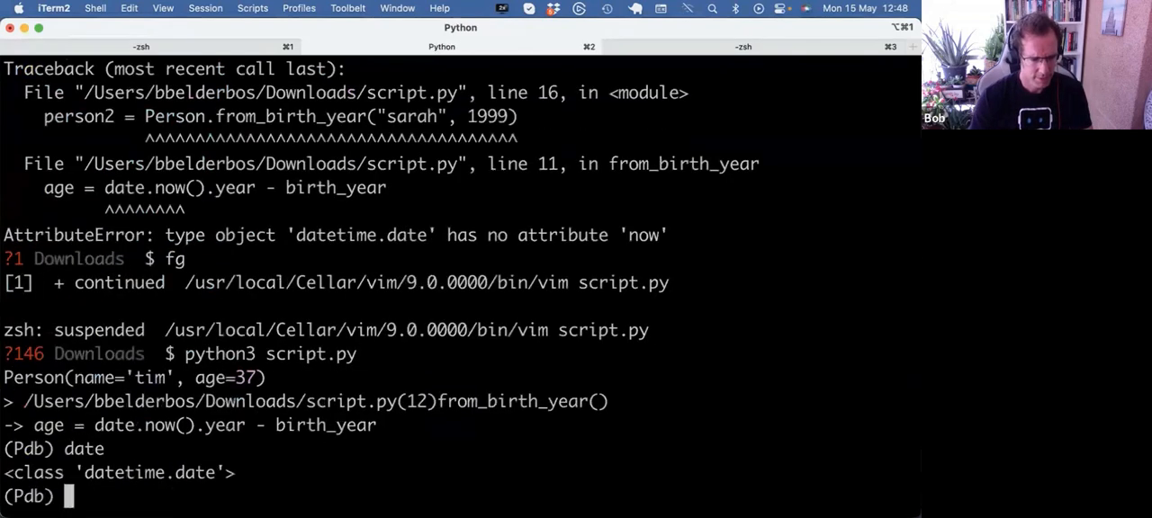
text(date.now)
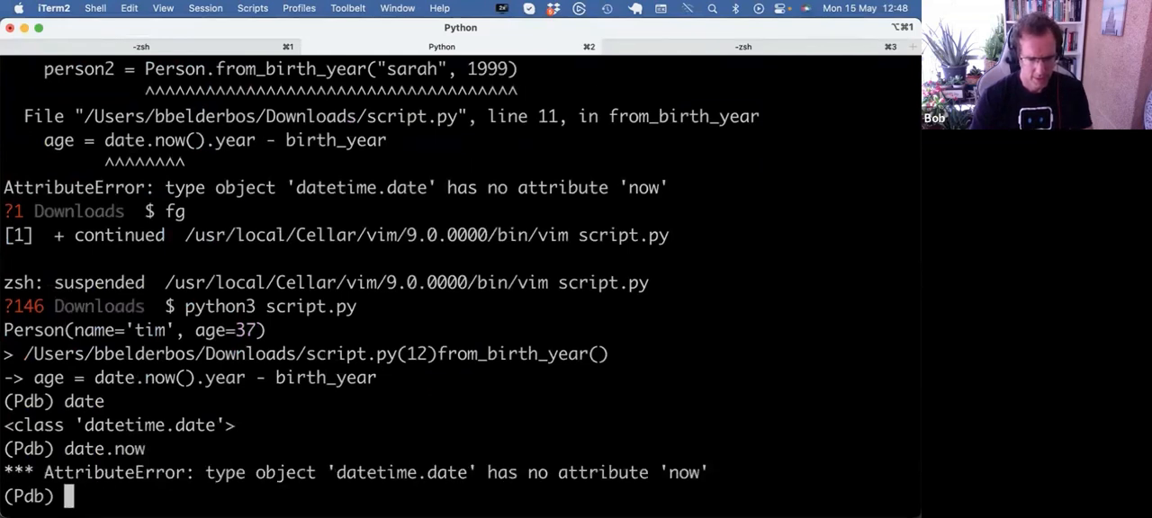
text(date.today)
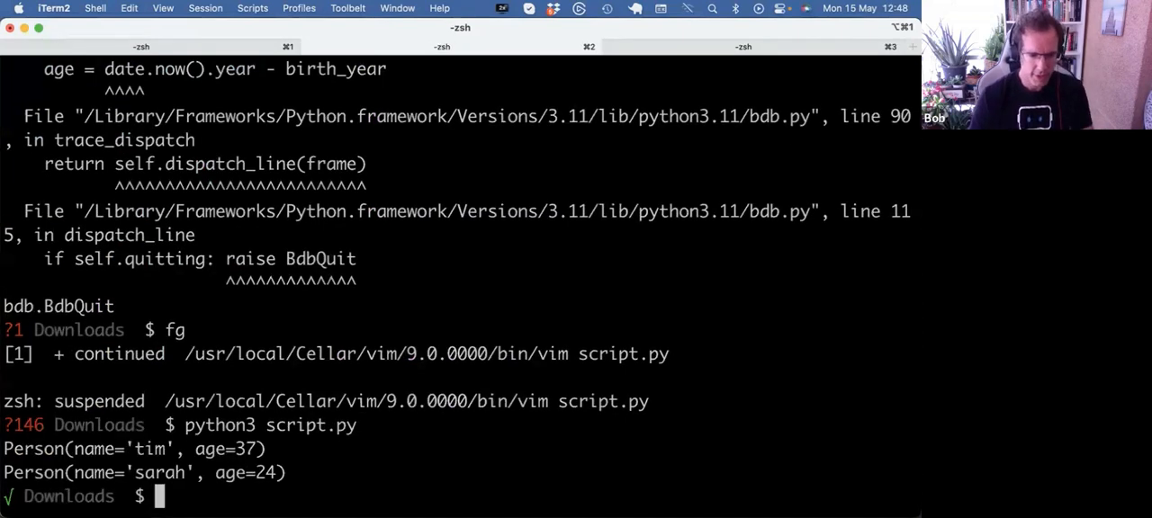
text(fg)
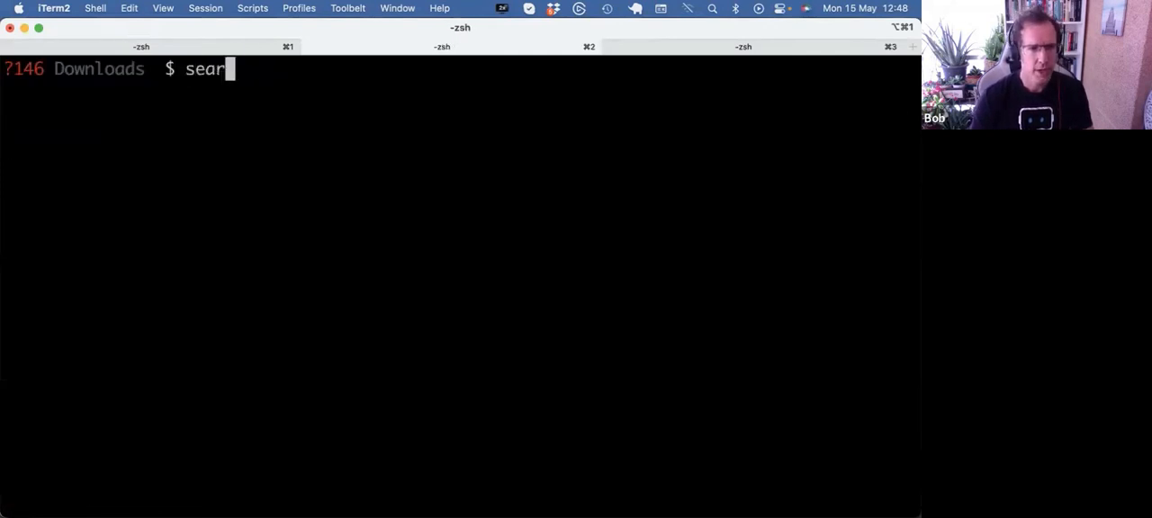
- Run search tip classmethod to list the two Pybites classmethod tips
text(ch)
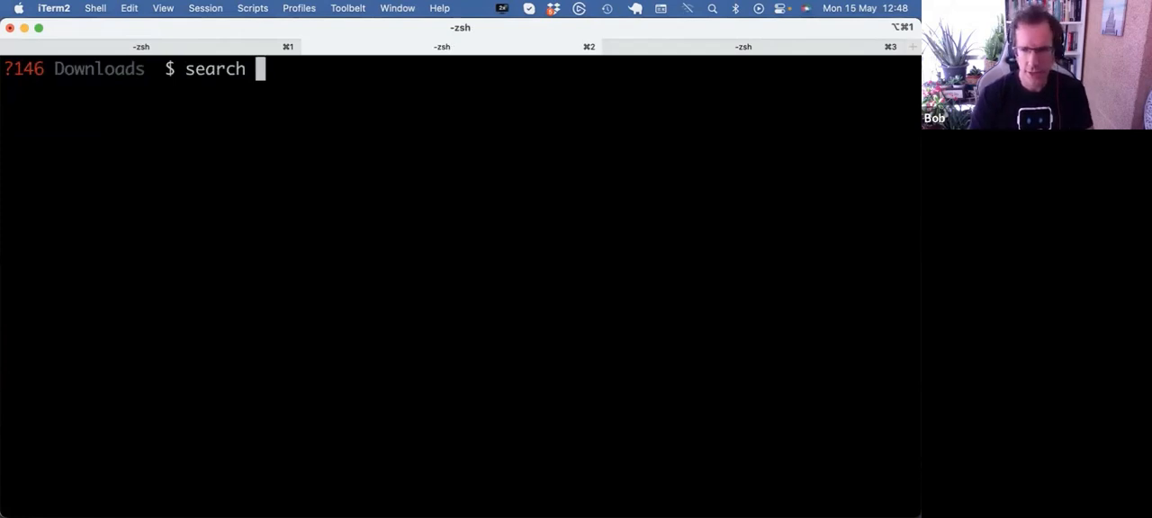
text(ti)
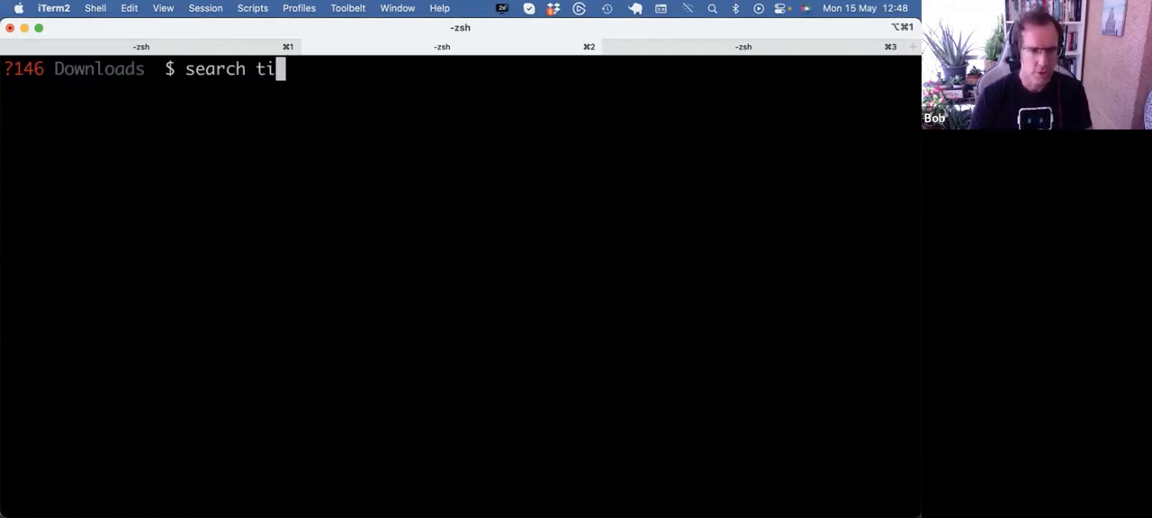
text(p classmethod)
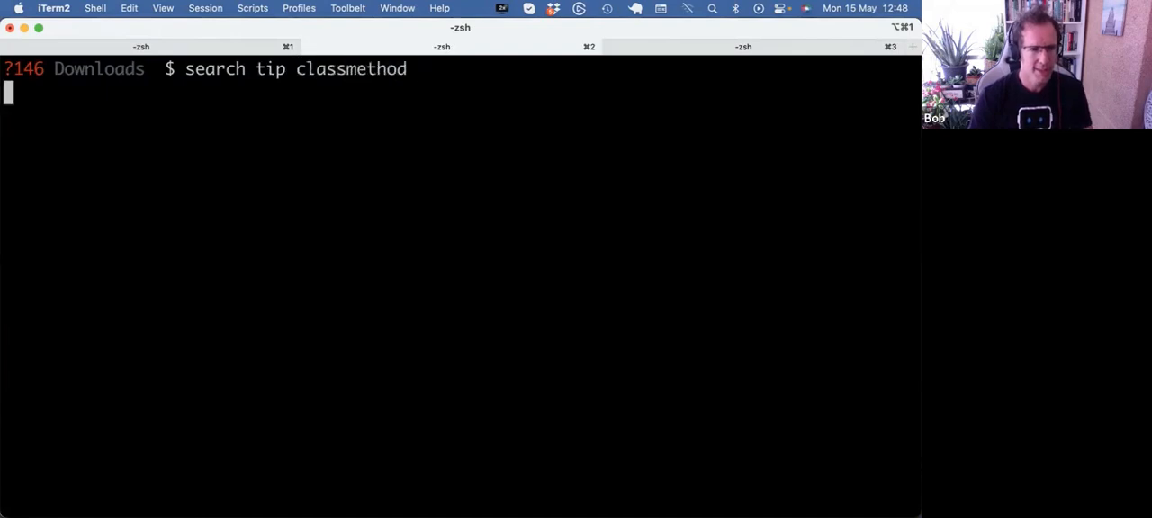
key(Return)
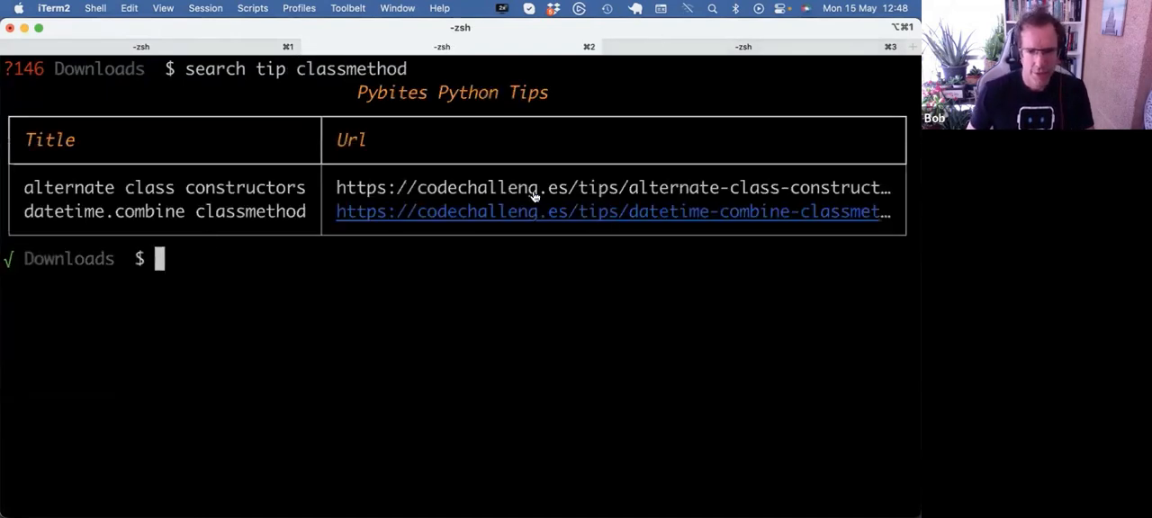
mouse_move(530, 213)
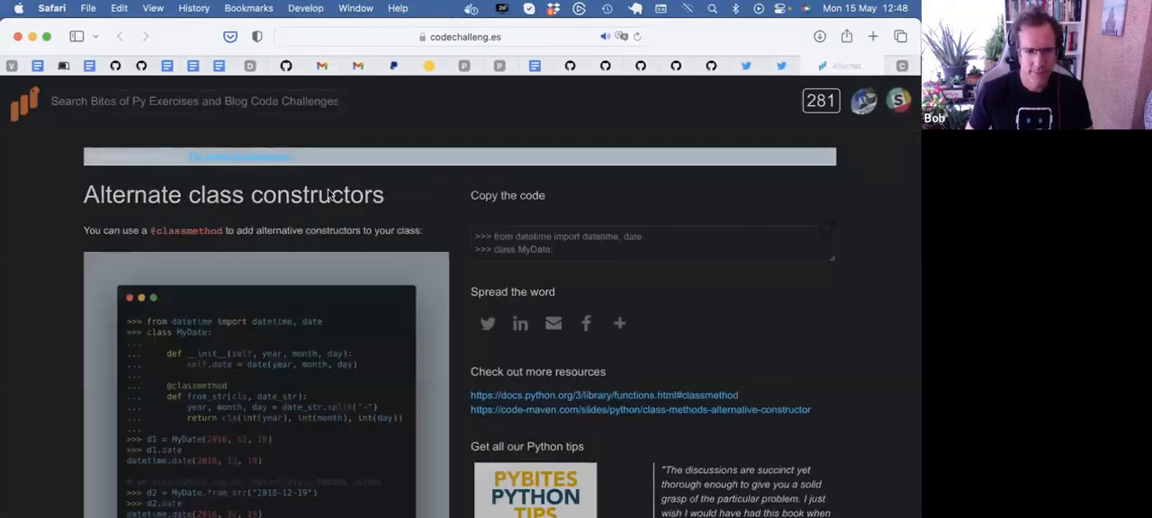
- Scroll through the alternate class constructors and Datetime.combine tip pages
scroll(down, 3)
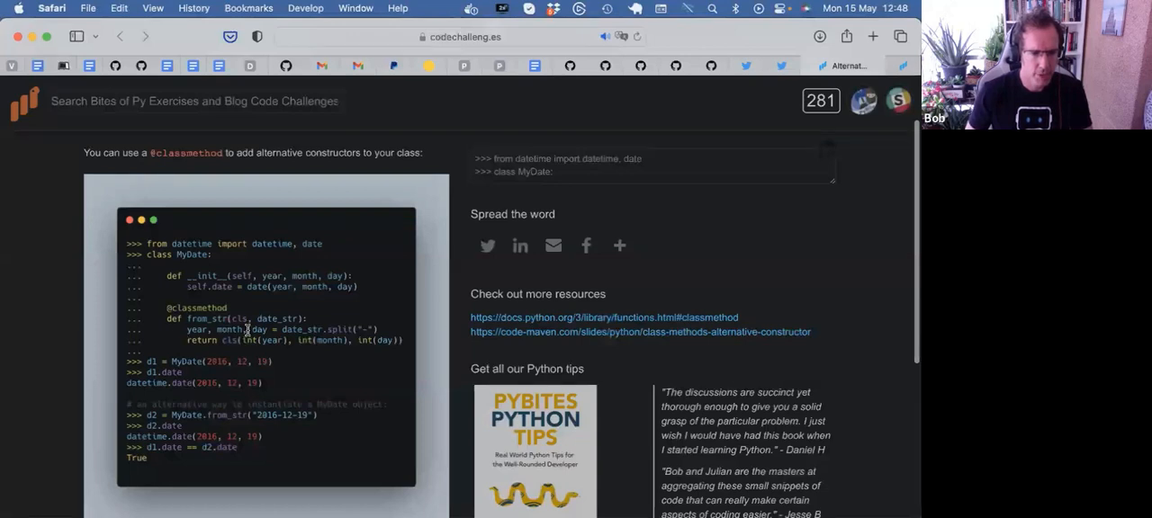
scroll(down, 3)
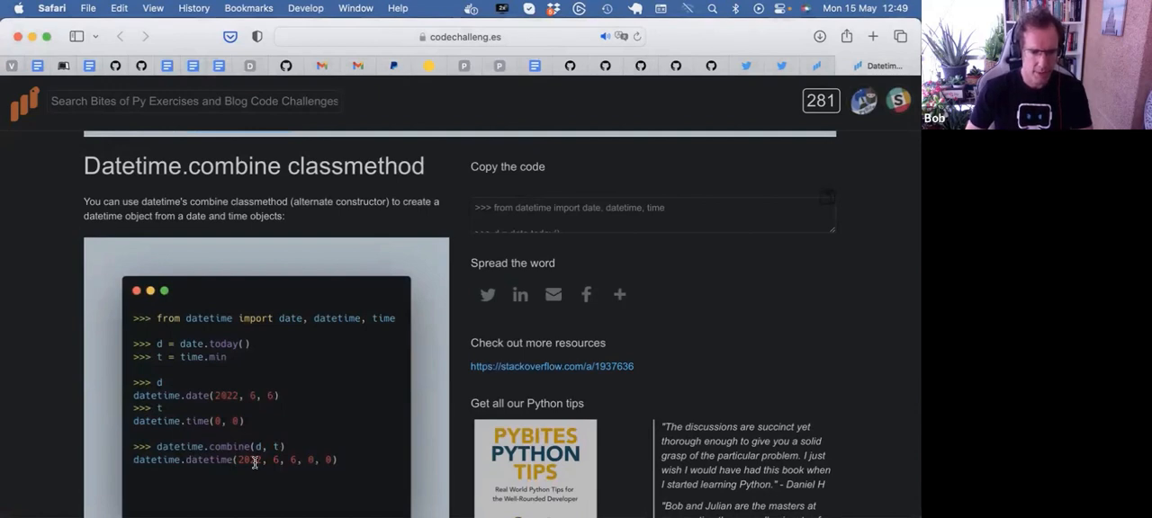
scroll(down, 3)
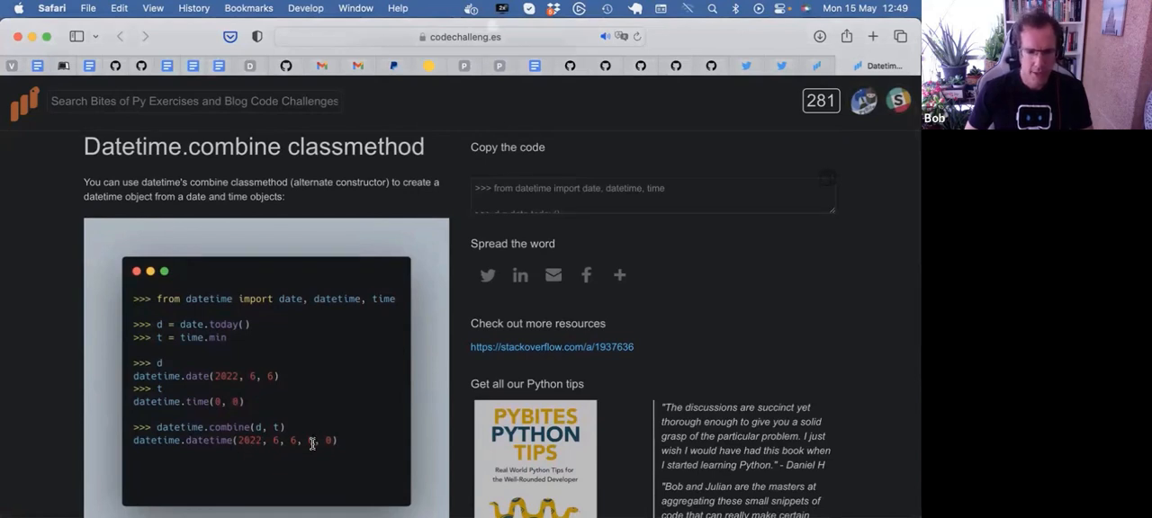
mouse_move(200, 428)
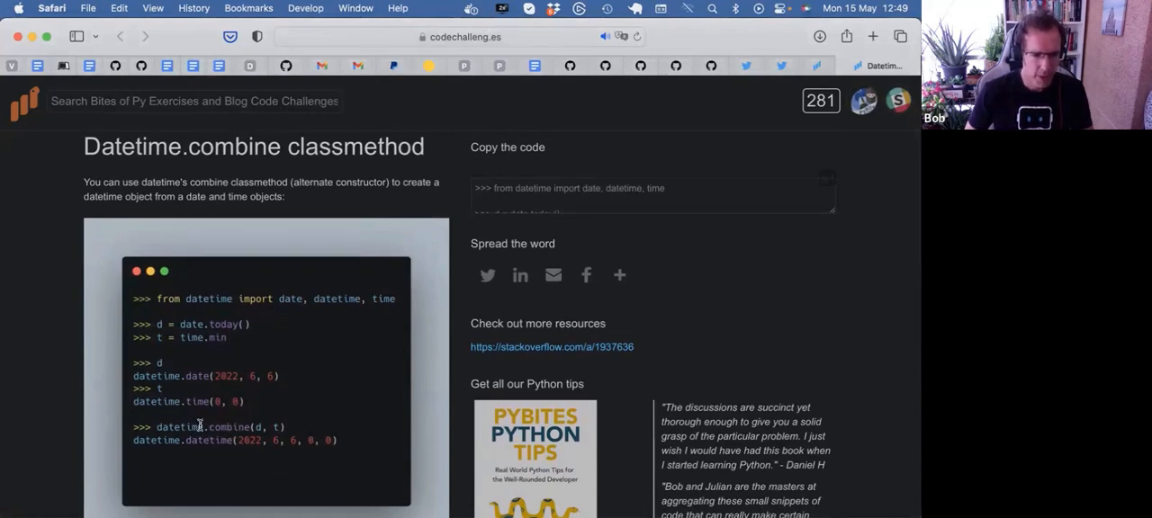
mouse_move(264, 428)
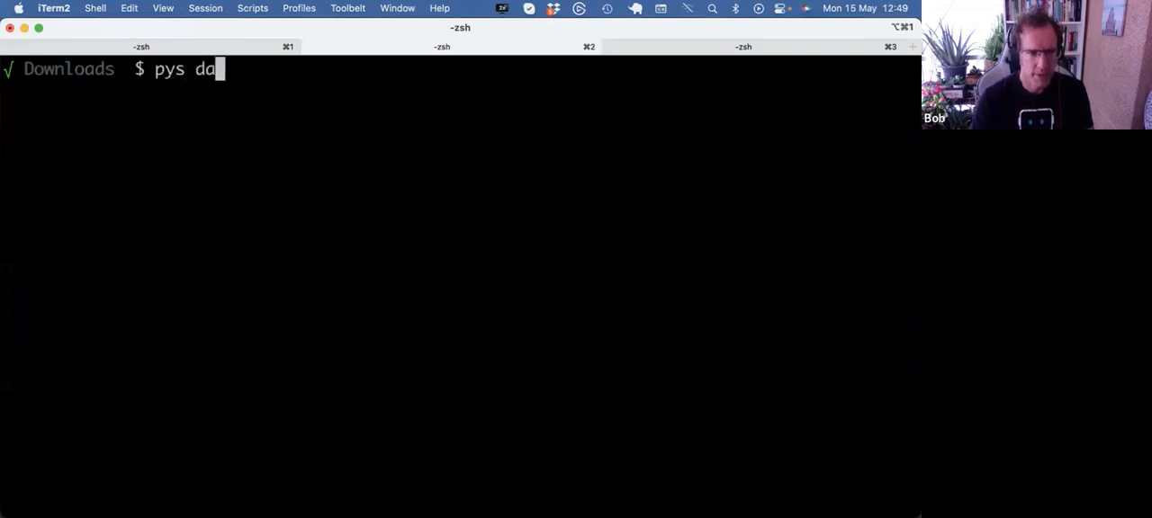
- Run pys datetime:date and search /classmethod in the date class source
text(tetime)
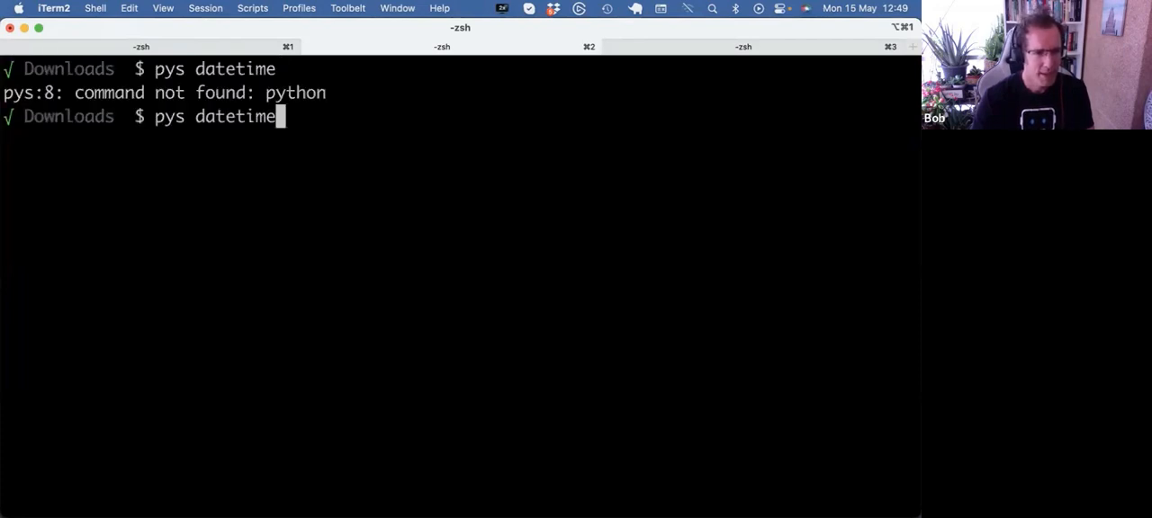
text(:)
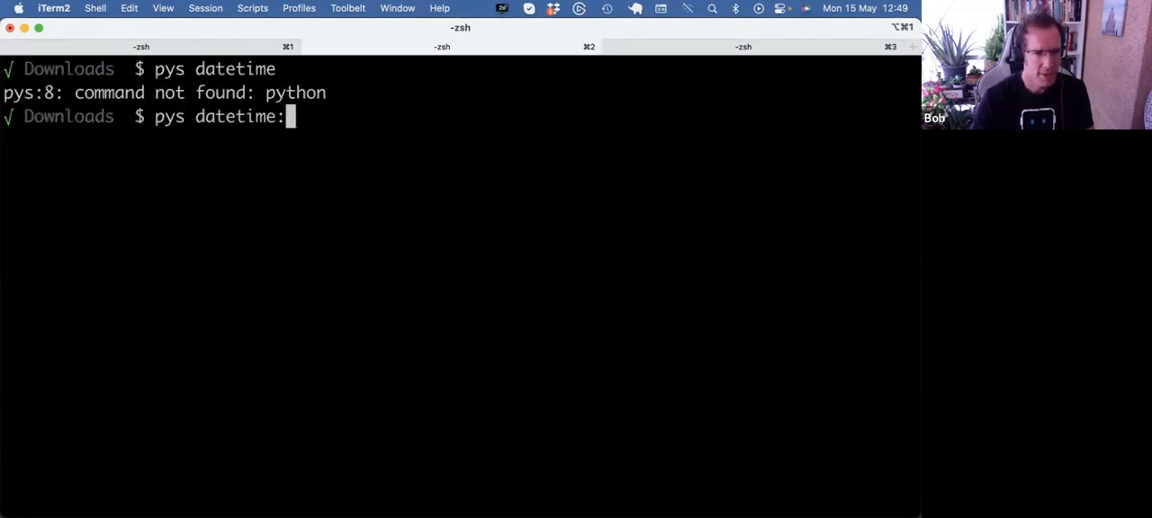
text(date)
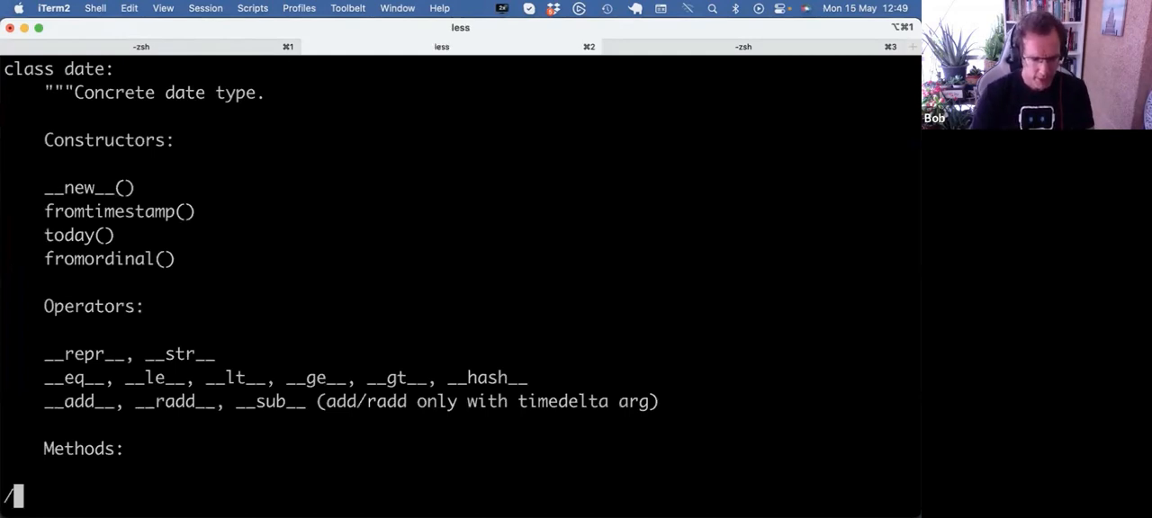
text(classmethod)
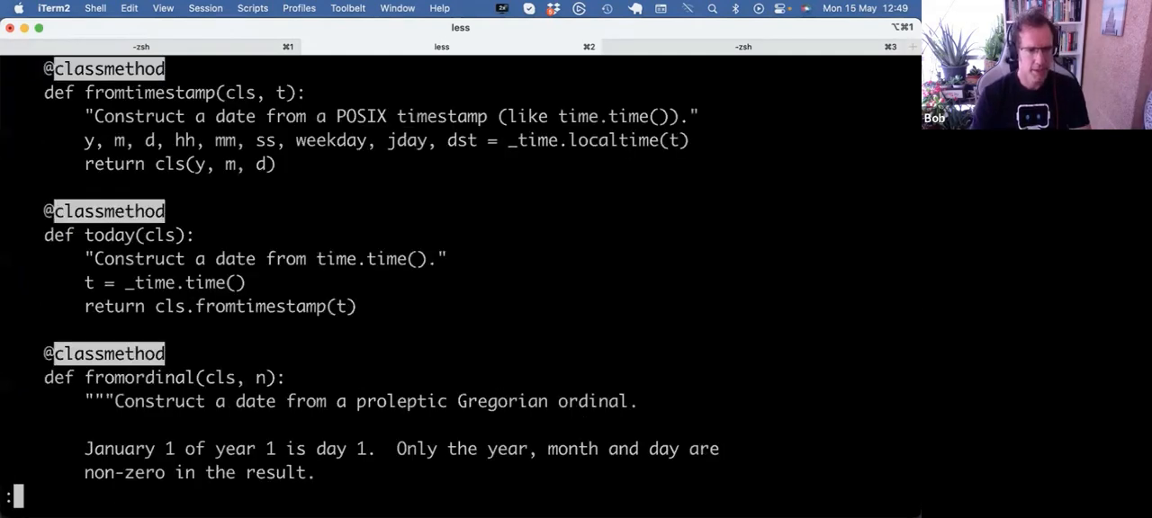
- Page down past the fromtimestamp, today, fromordinal and fromisoformat classmethods
scroll(down, 3)
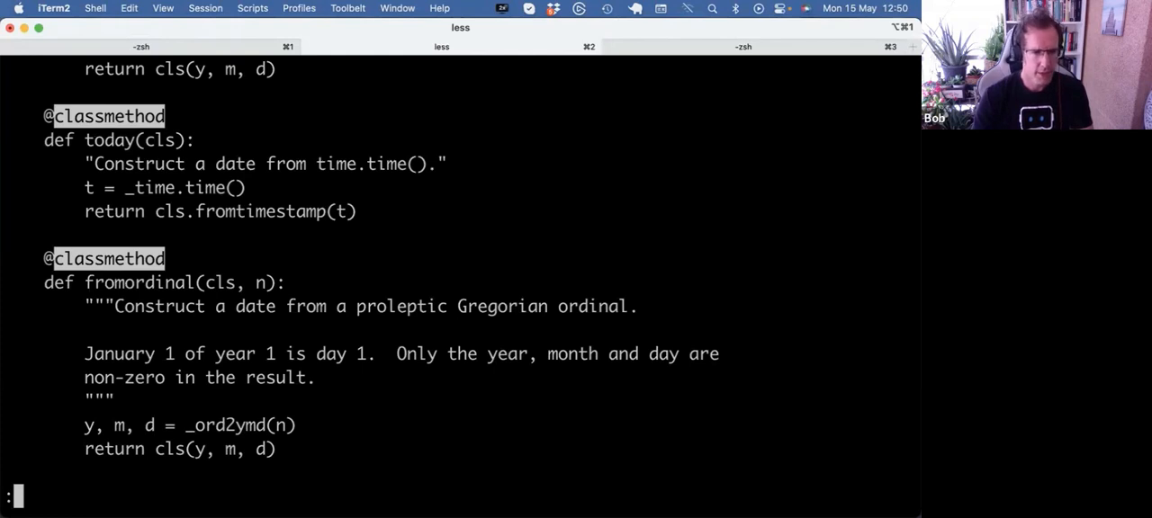
scroll(down, 3)
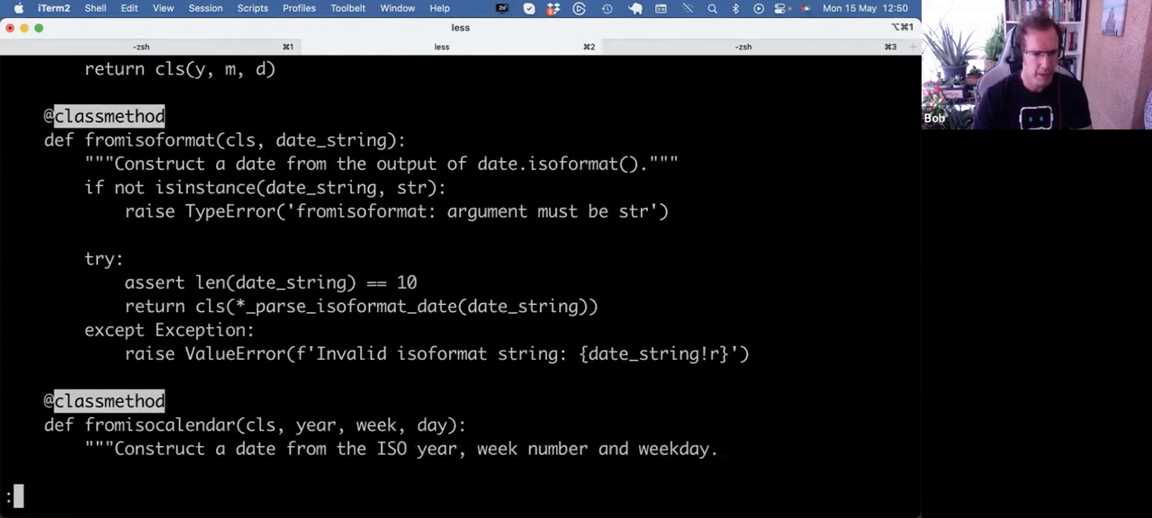
scroll(down, 3)
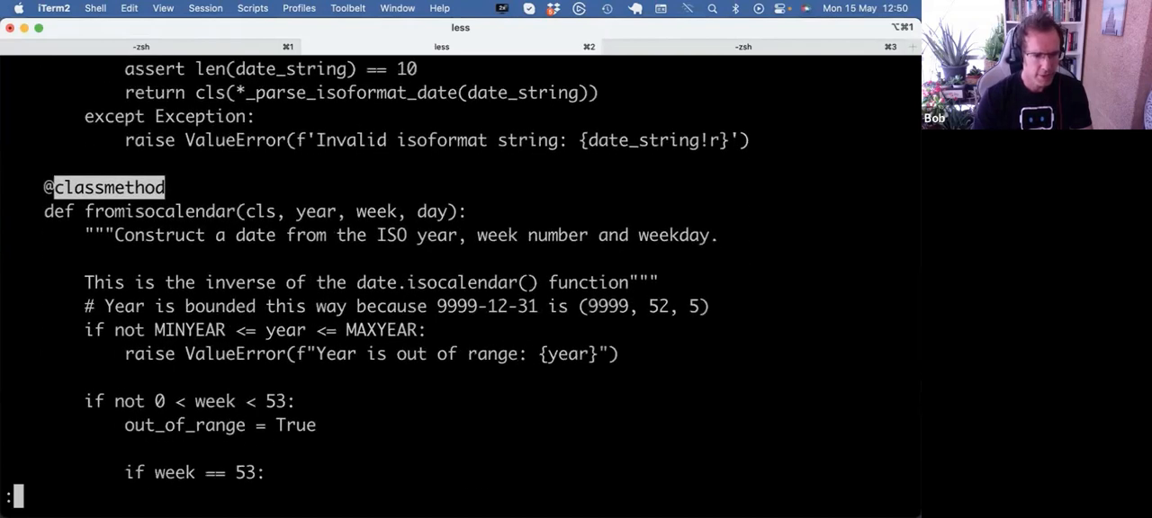
scroll(down, 3)
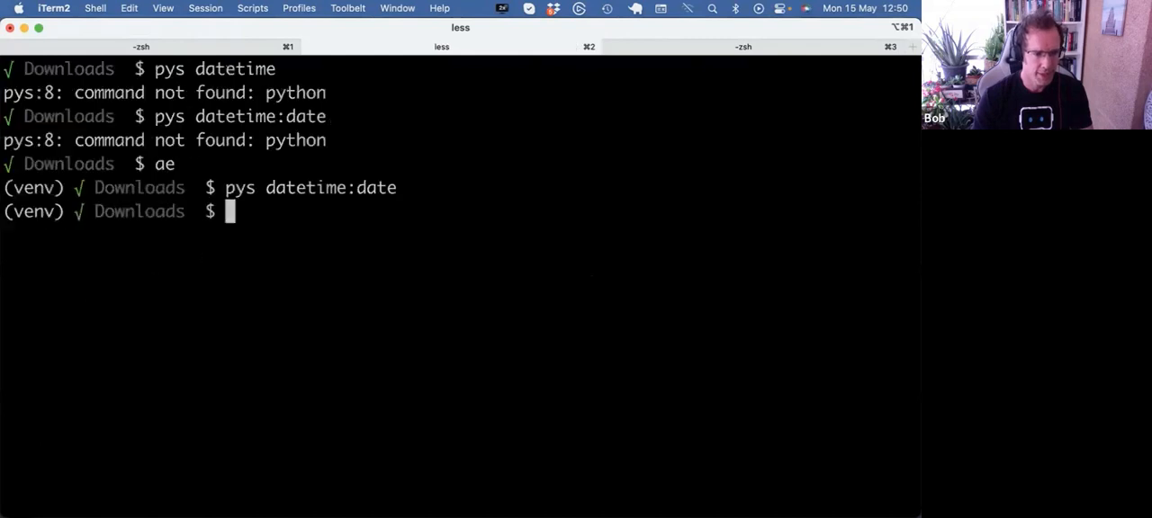
- Run pys datetime:datetime and page through now, combine, fromisoformat down to strptime
text(pys datetime:da)
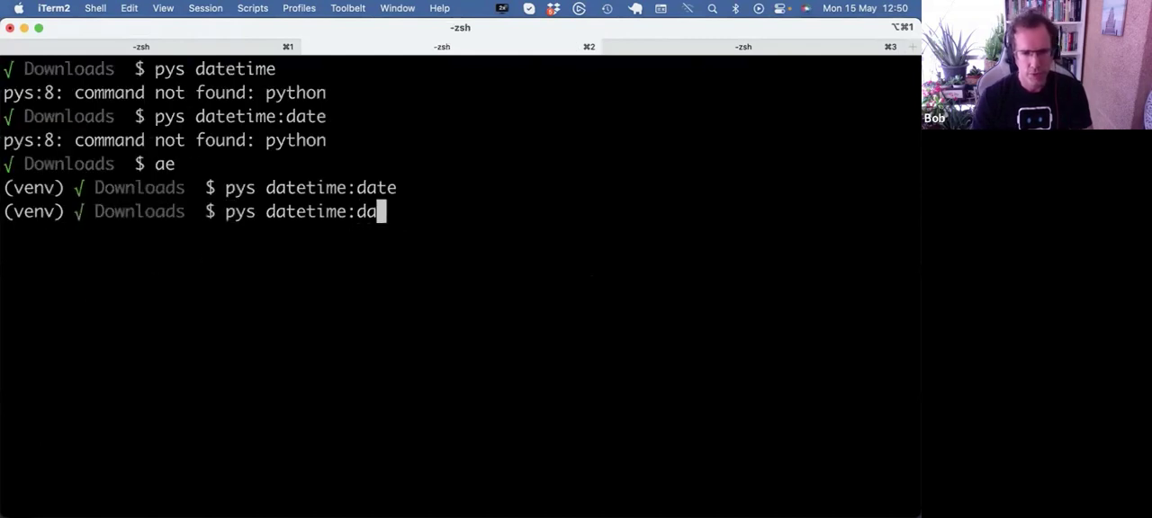
key(Enter)
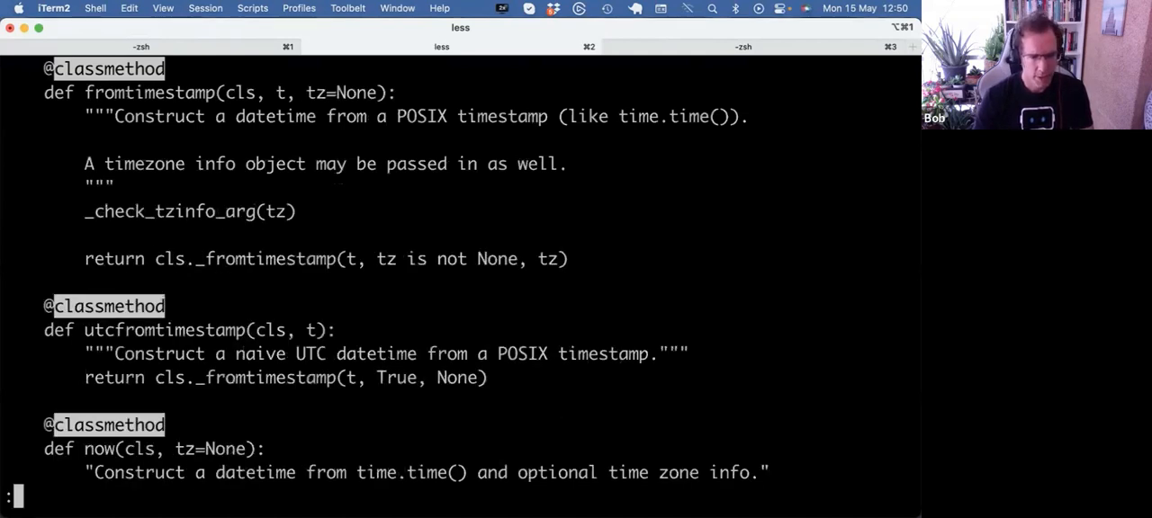
scroll(down, 3)
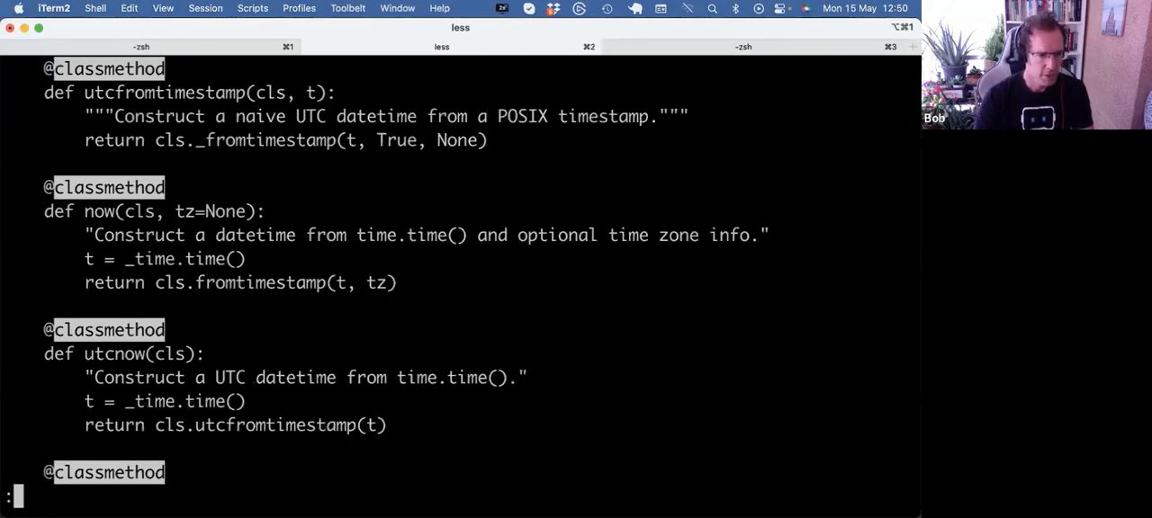
scroll(down, 3)
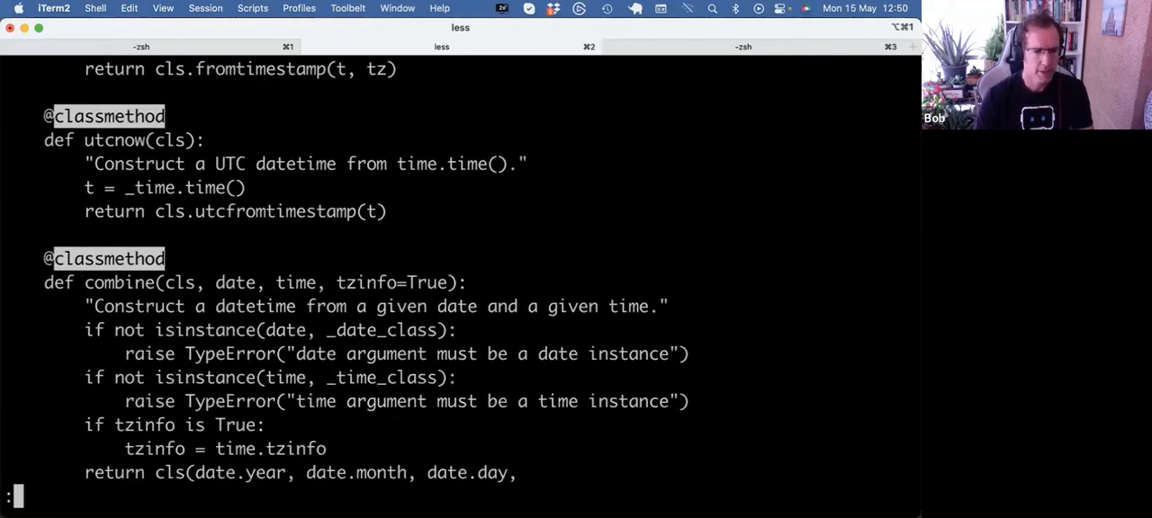
scroll(down, 3)
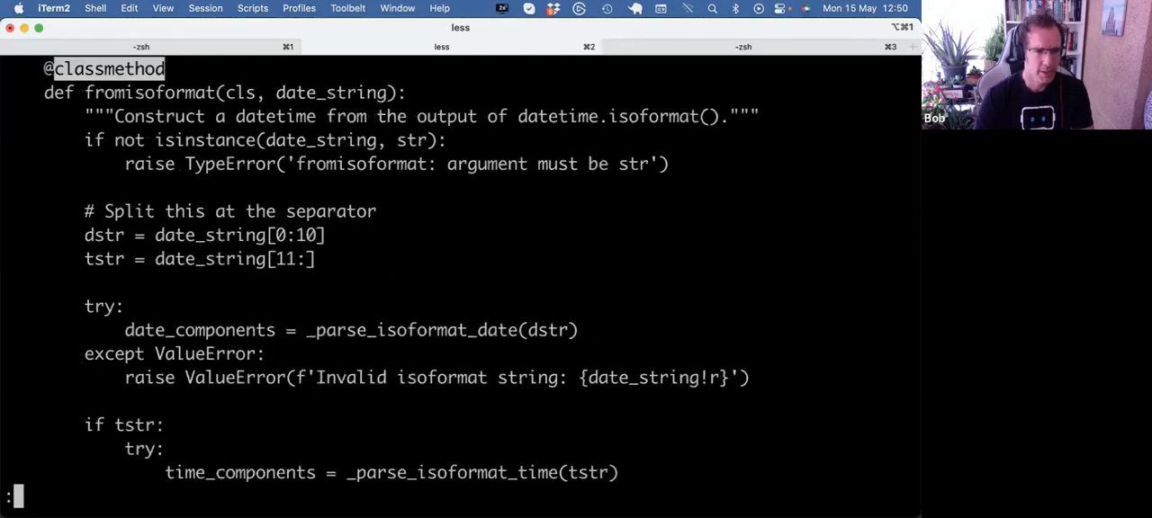
scroll(down, 3)
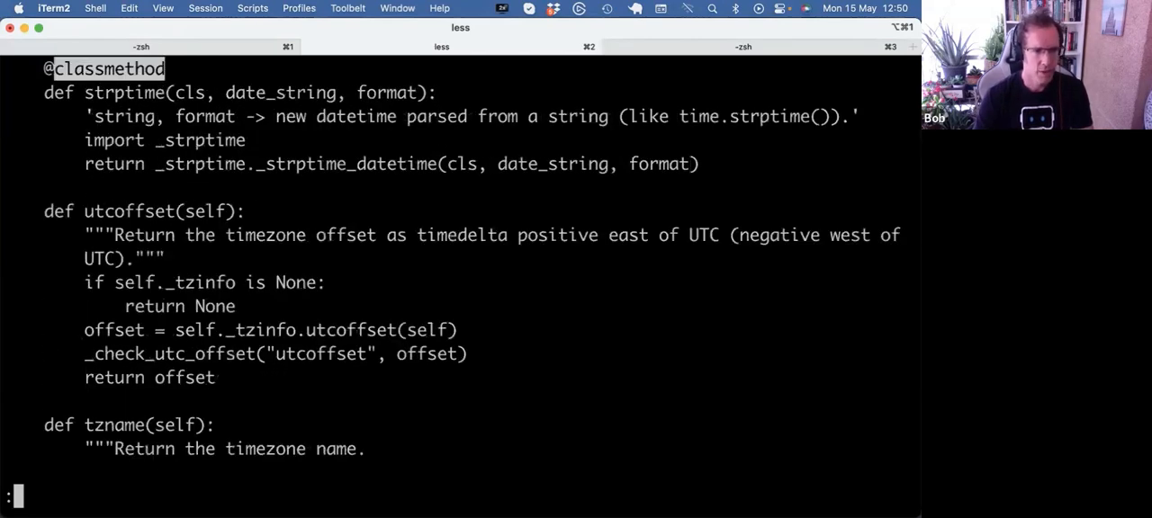